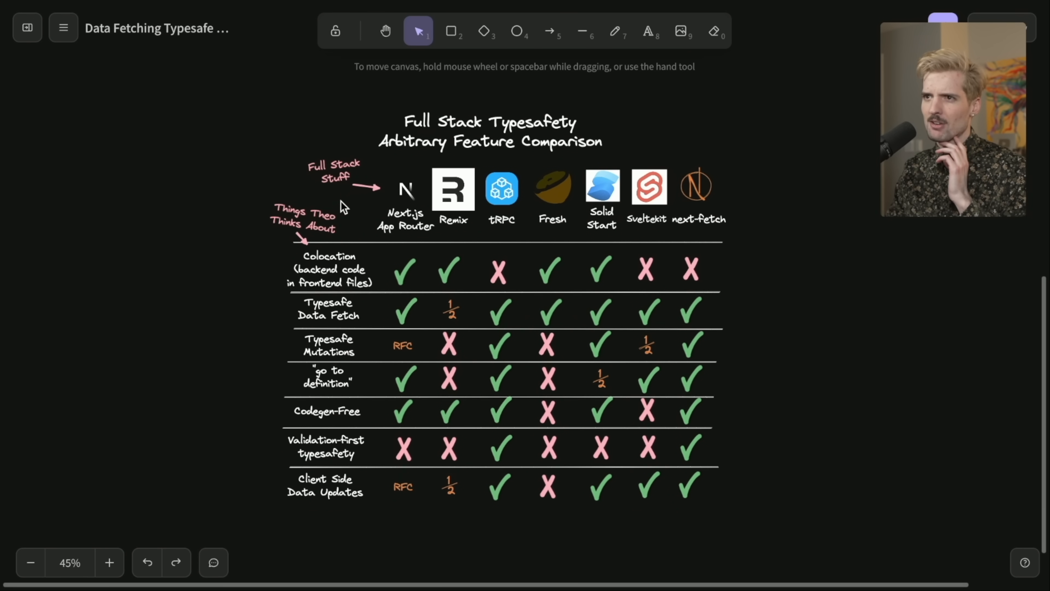
{"action": "mouse_move", "coordinate": [629, 175]}
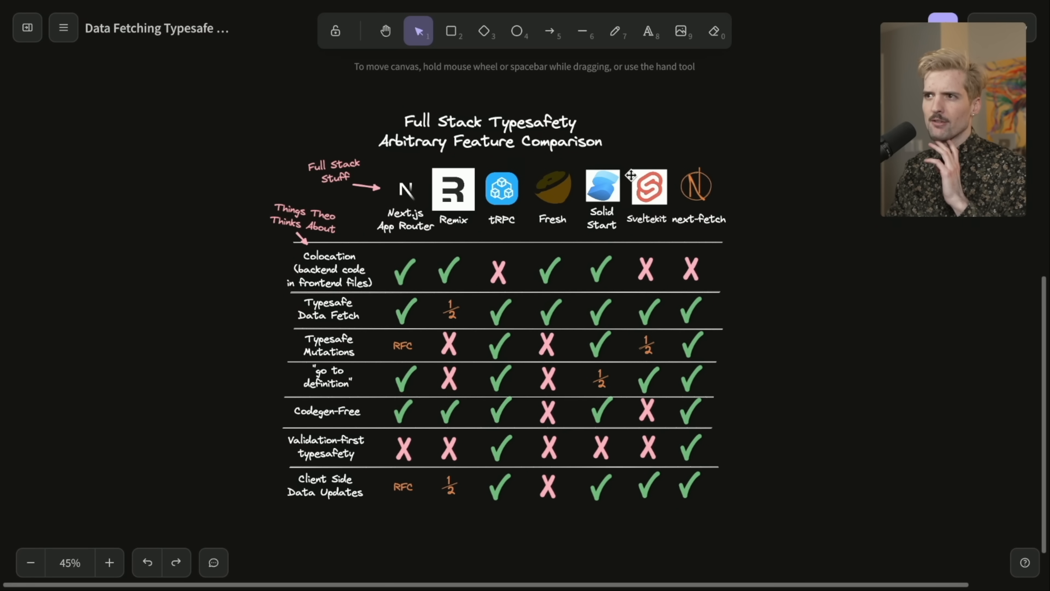
{"action": "mouse_move", "coordinate": [745, 218]}
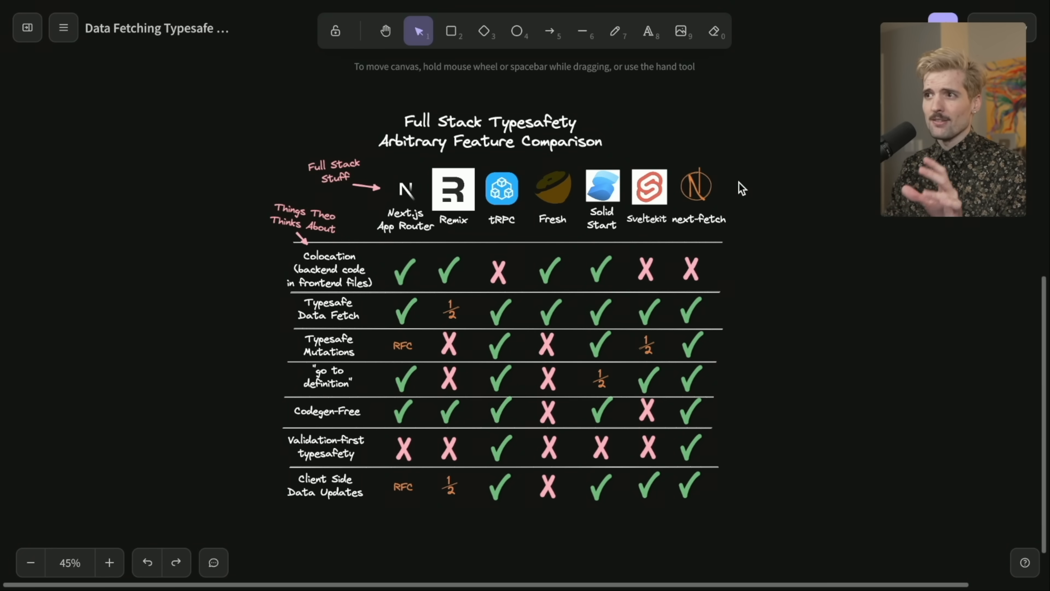
Step: Review the typesafety comparison table cells, selecting SvelteKit's typesafe-mutations cross
{"action": "left_click", "coordinate": [697, 194]}
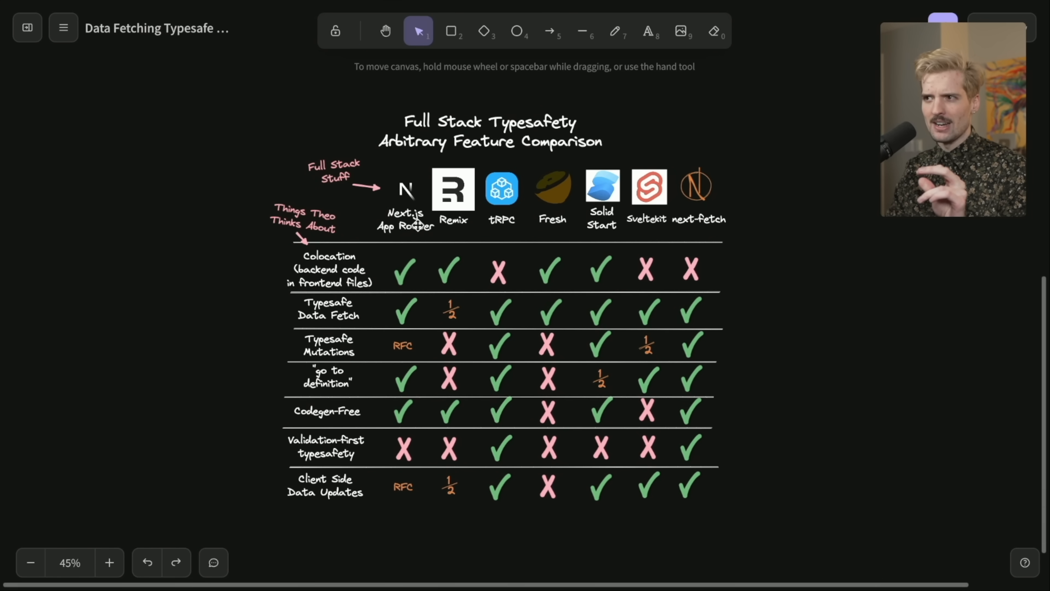
{"action": "mouse_move", "coordinate": [699, 194]}
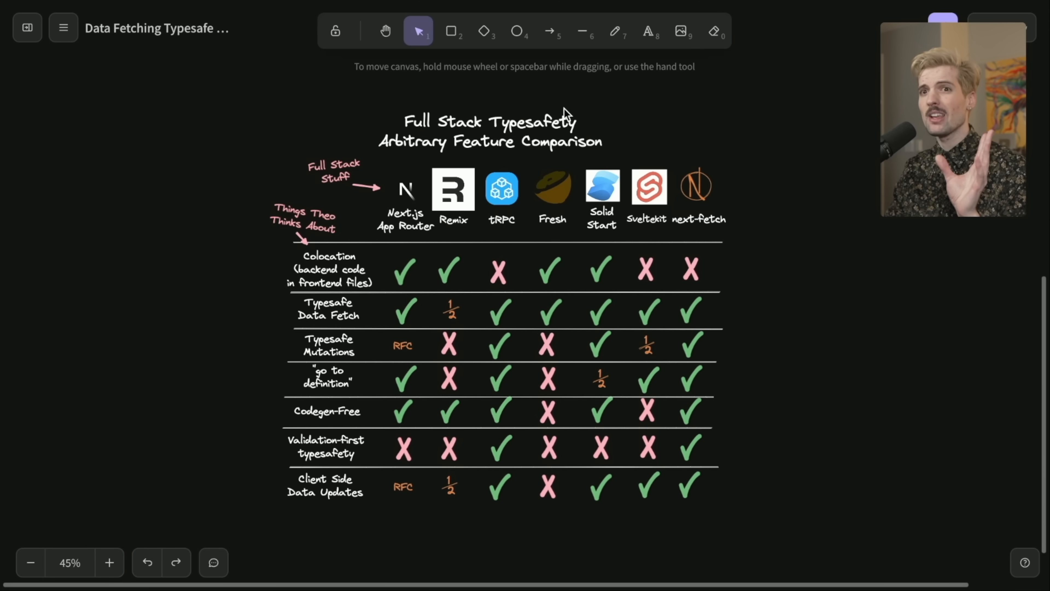
{"action": "mouse_move", "coordinate": [395, 188]}
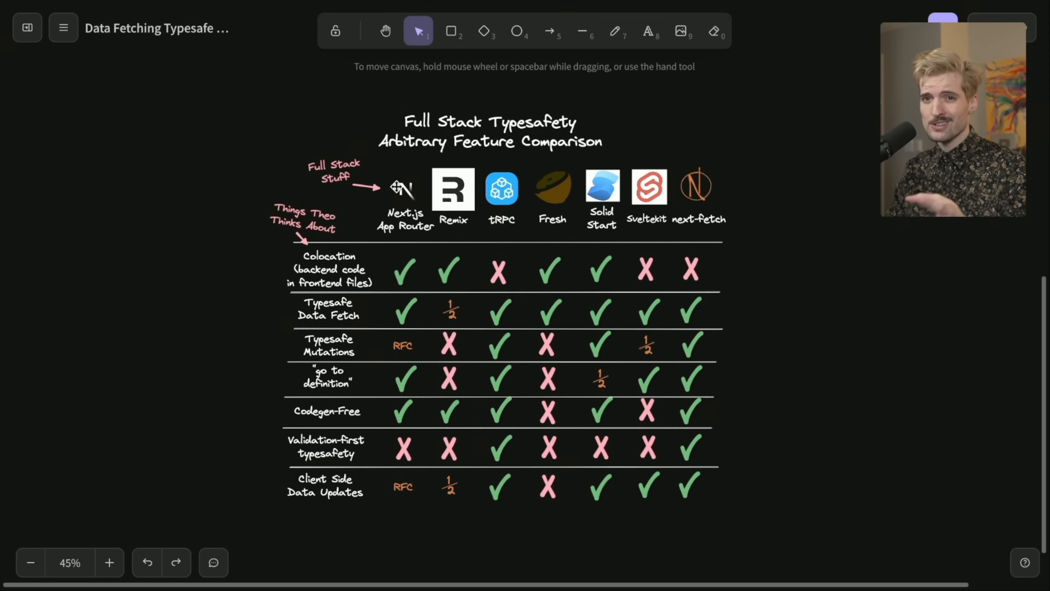
{"action": "mouse_move", "coordinate": [401, 219]}
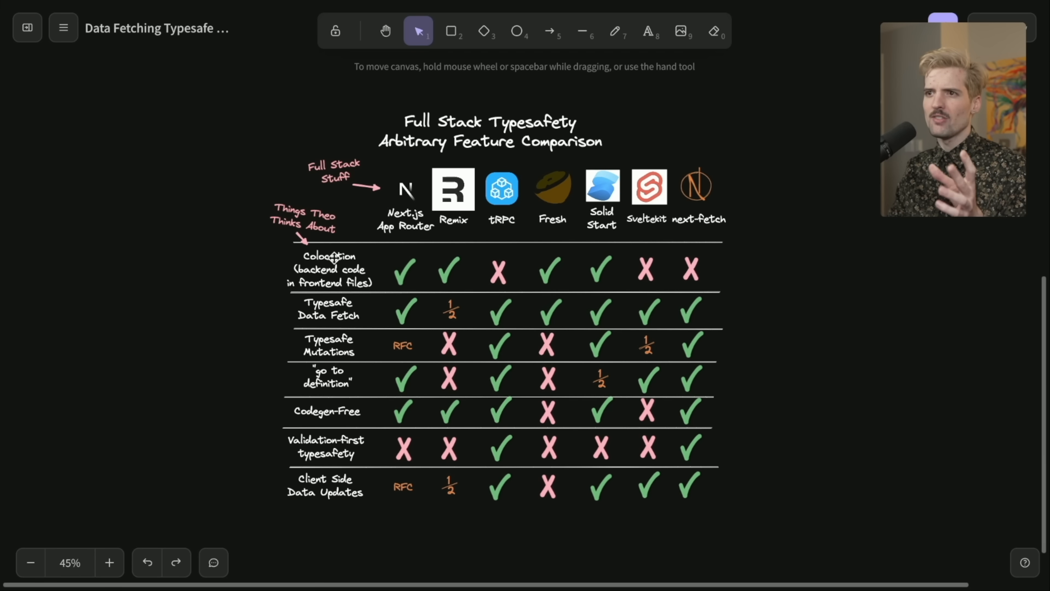
{"action": "mouse_move", "coordinate": [459, 182]}
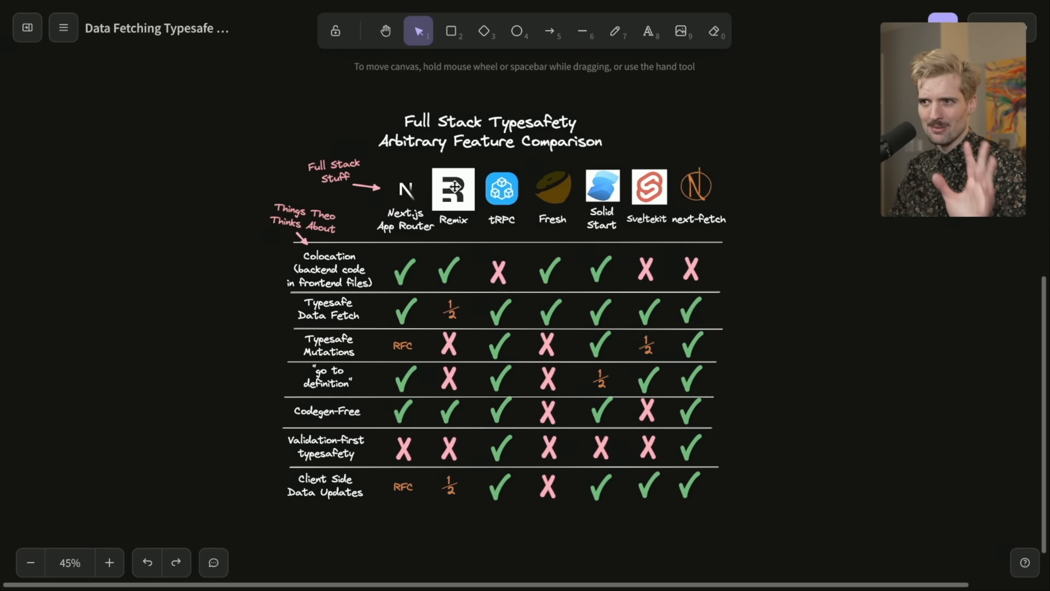
{"action": "left_click", "coordinate": [501, 187]}
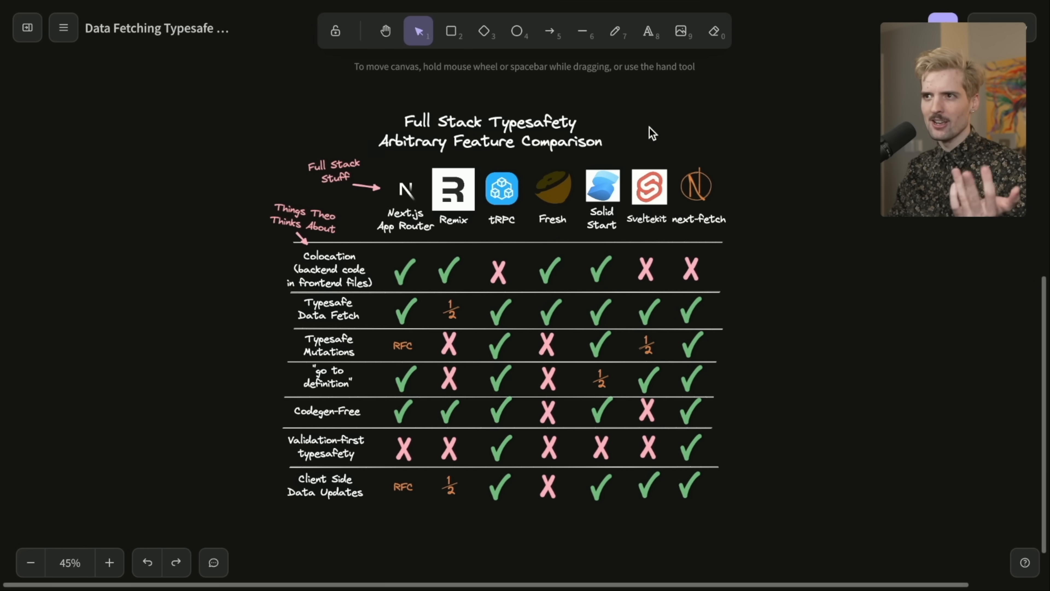
{"action": "mouse_move", "coordinate": [488, 201]}
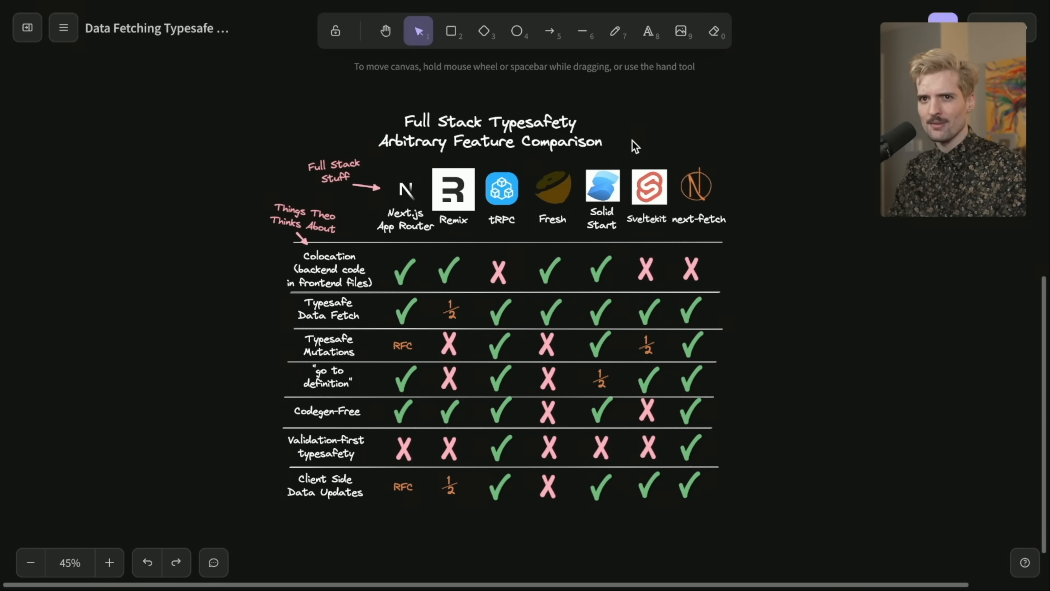
{"action": "mouse_move", "coordinate": [560, 190]}
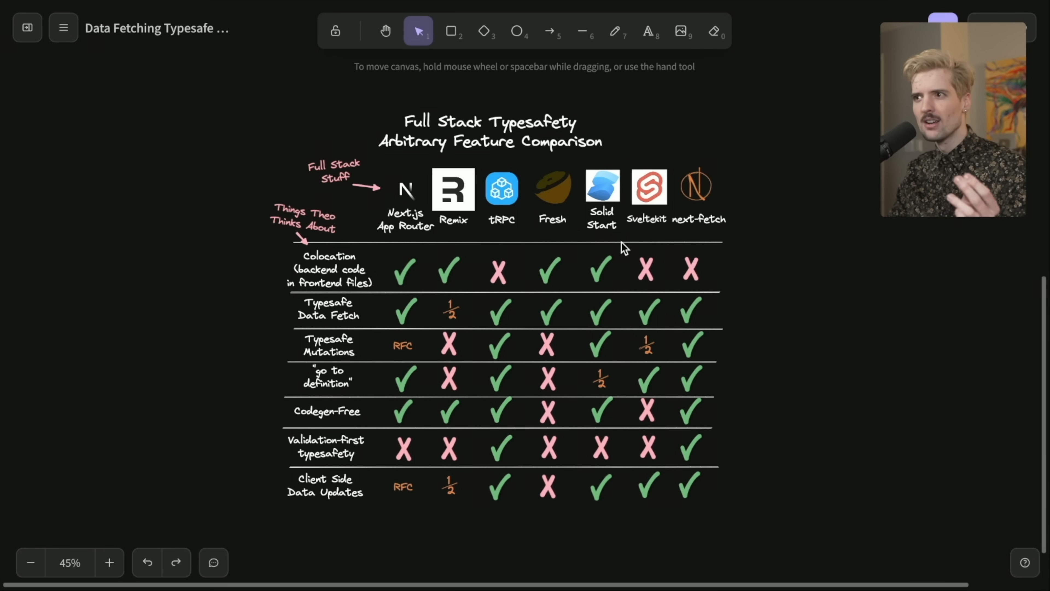
{"action": "mouse_move", "coordinate": [623, 151]}
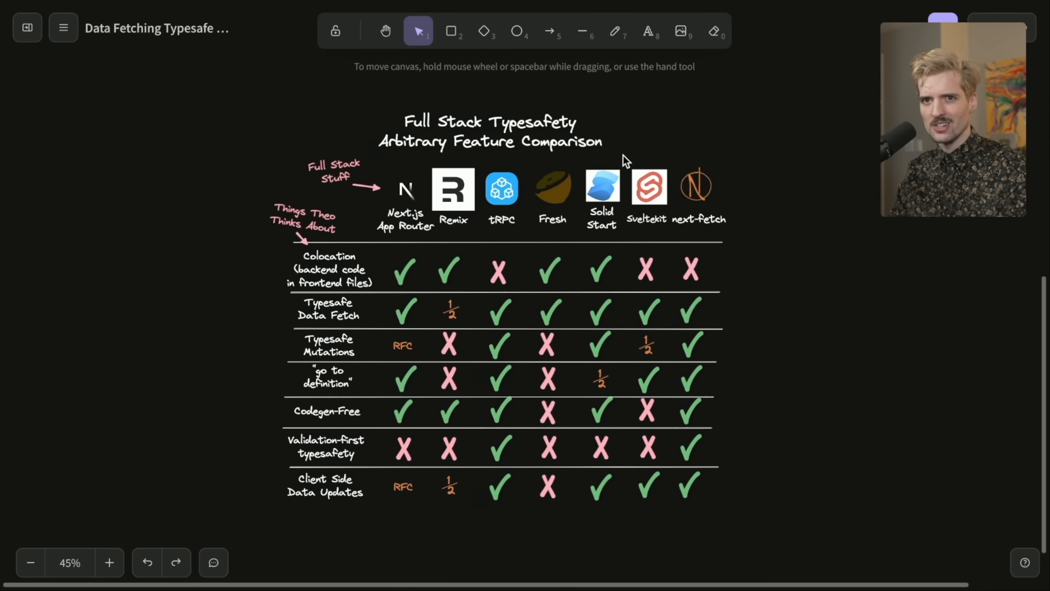
{"action": "mouse_move", "coordinate": [647, 326]}
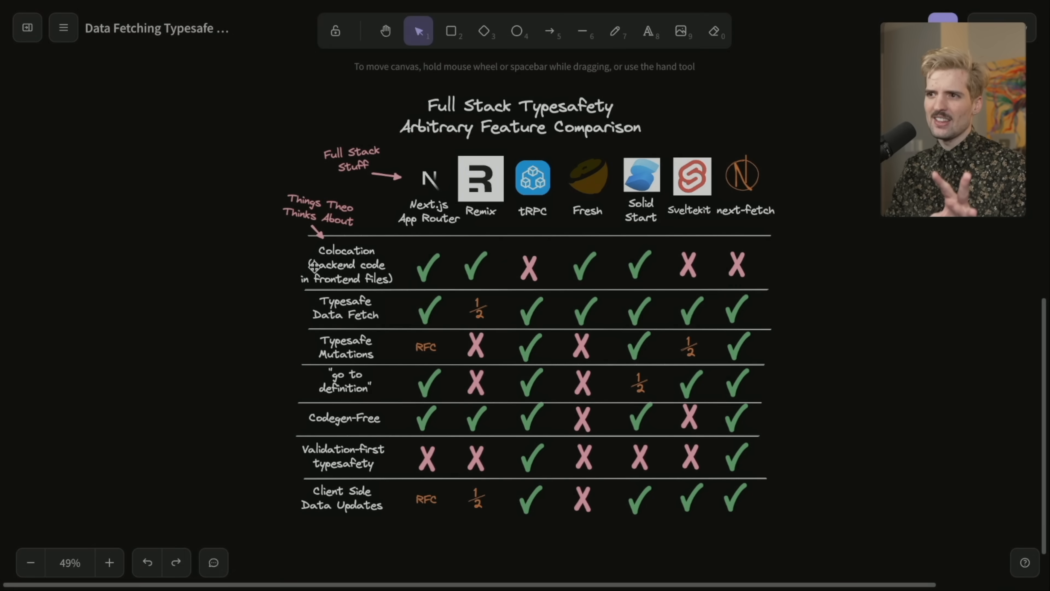
{"action": "mouse_move", "coordinate": [695, 230]}
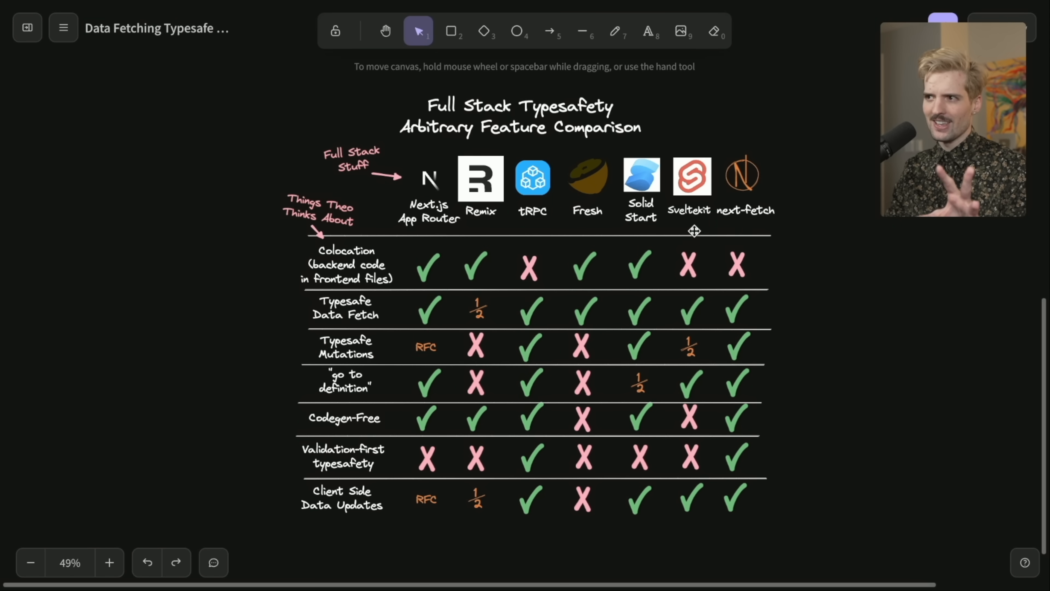
{"action": "mouse_move", "coordinate": [450, 282]}
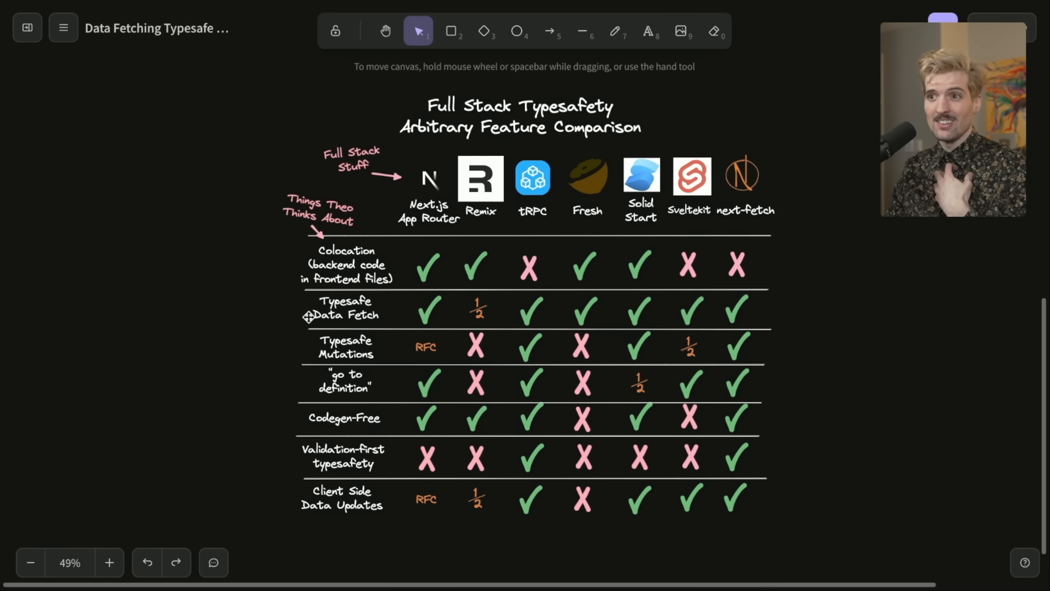
{"action": "left_click", "coordinate": [345, 265]}
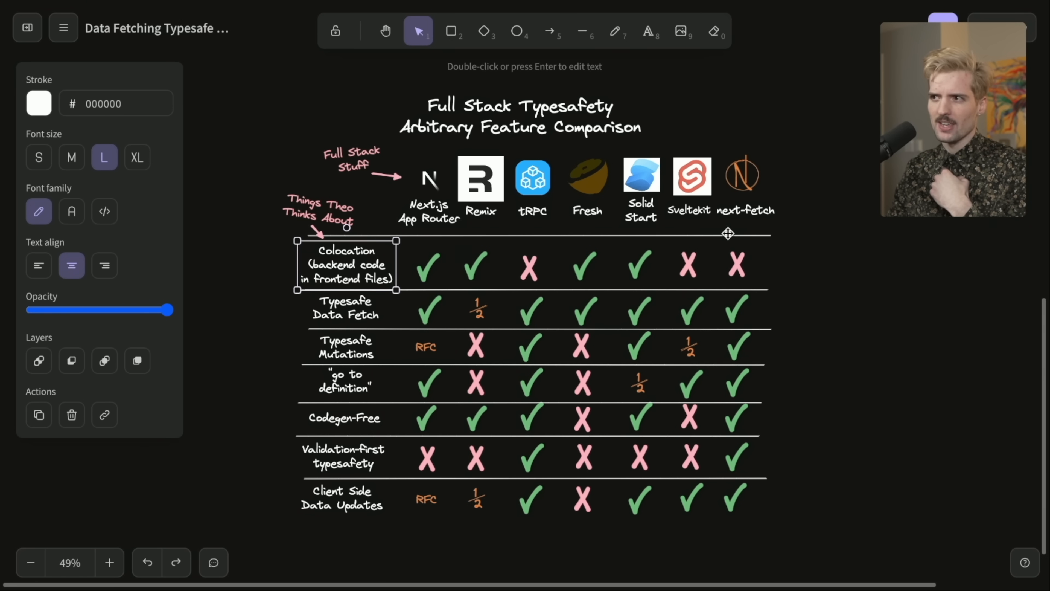
{"action": "mouse_move", "coordinate": [498, 385]}
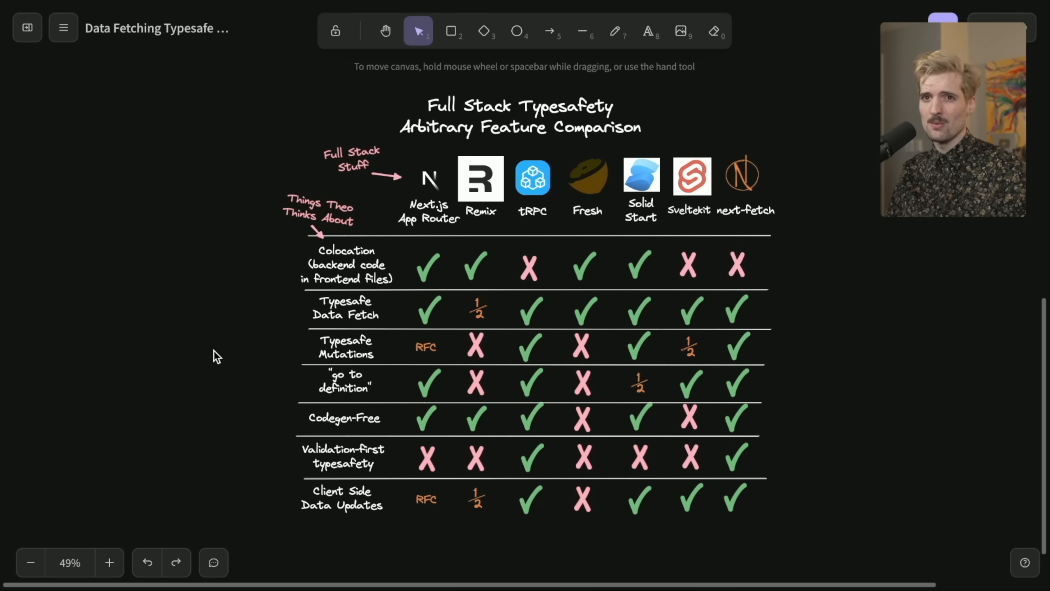
{"action": "mouse_move", "coordinate": [261, 302]}
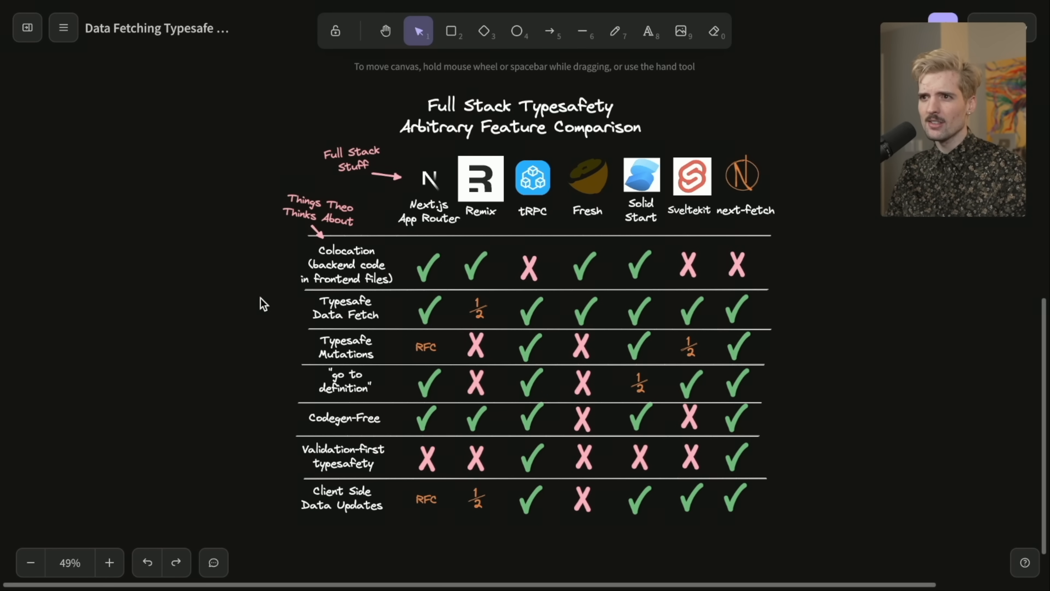
{"action": "mouse_move", "coordinate": [834, 283]}
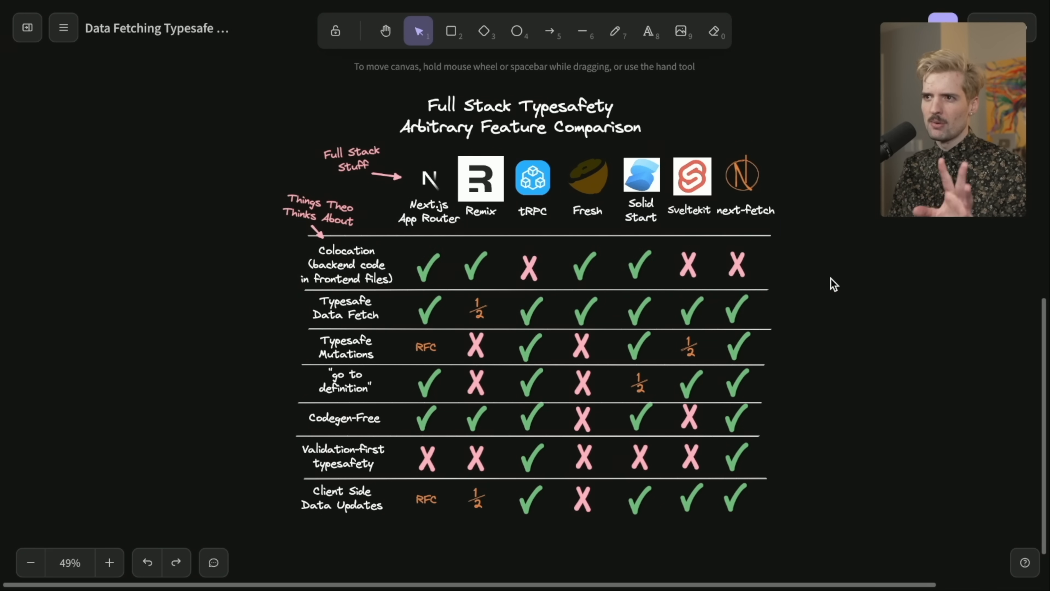
{"action": "mouse_move", "coordinate": [650, 262]}
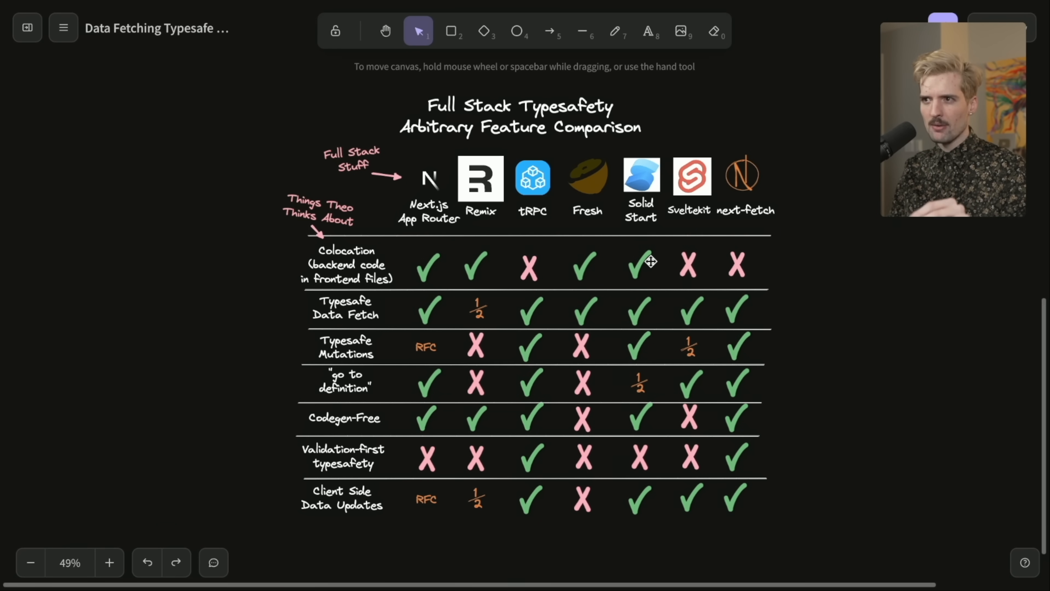
{"action": "mouse_move", "coordinate": [638, 150]}
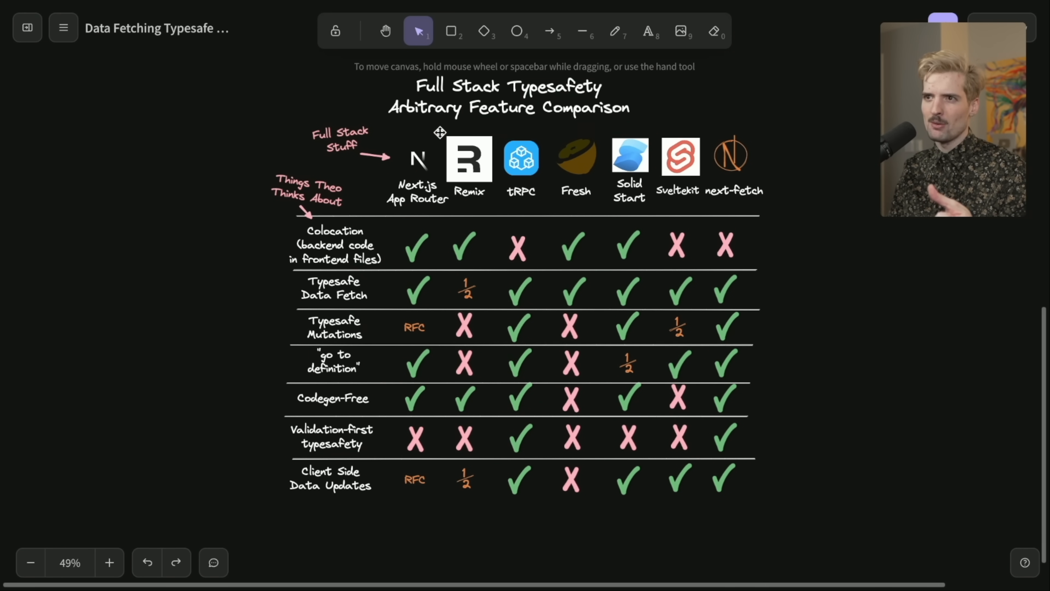
{"action": "left_click", "coordinate": [418, 159]}
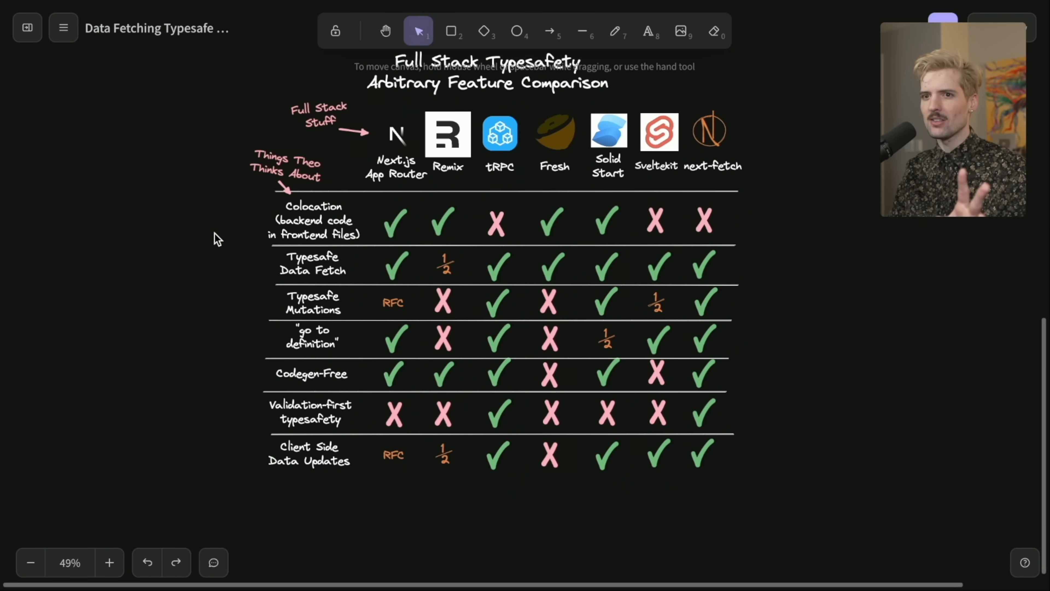
{"action": "mouse_move", "coordinate": [803, 283]}
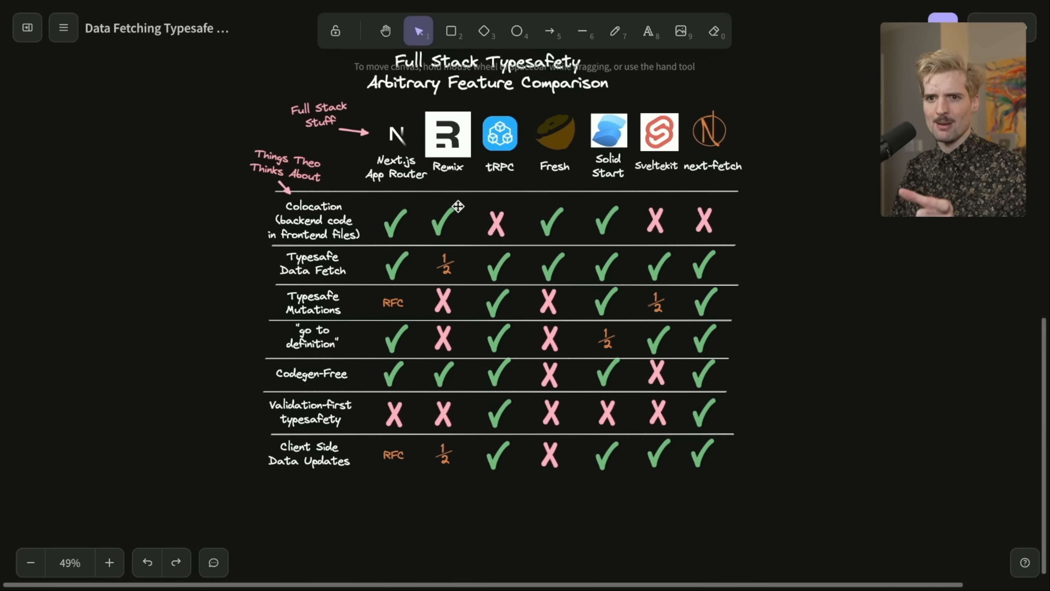
{"action": "mouse_move", "coordinate": [343, 257]}
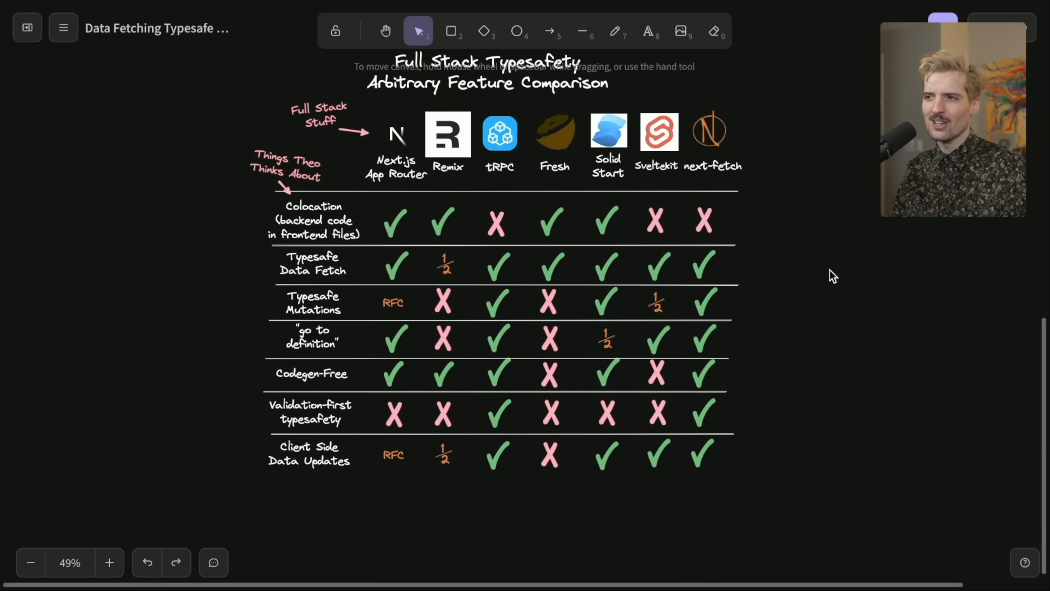
{"action": "mouse_move", "coordinate": [221, 287]}
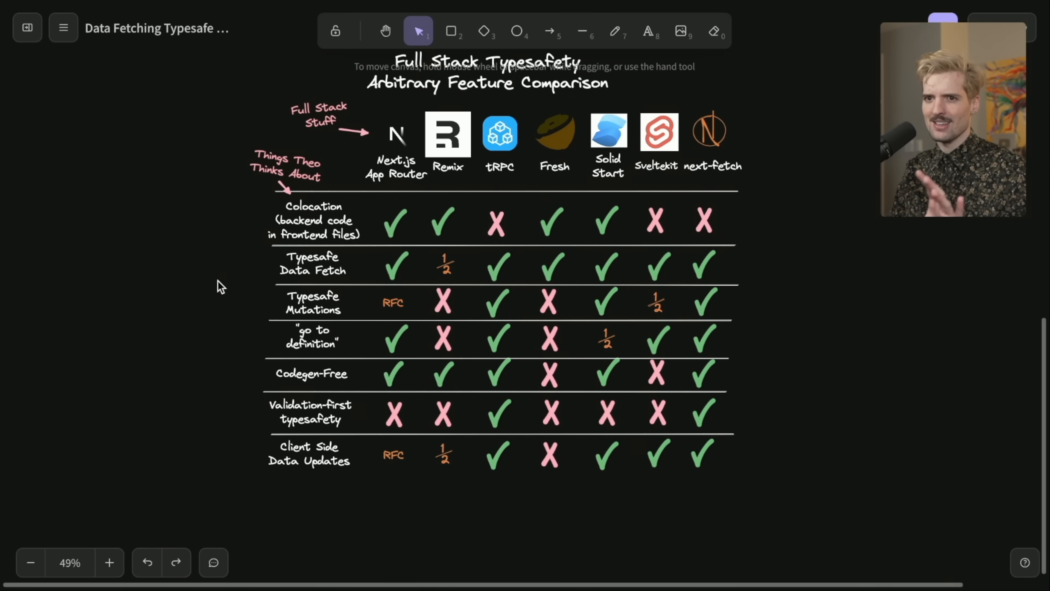
{"action": "mouse_move", "coordinate": [210, 288]}
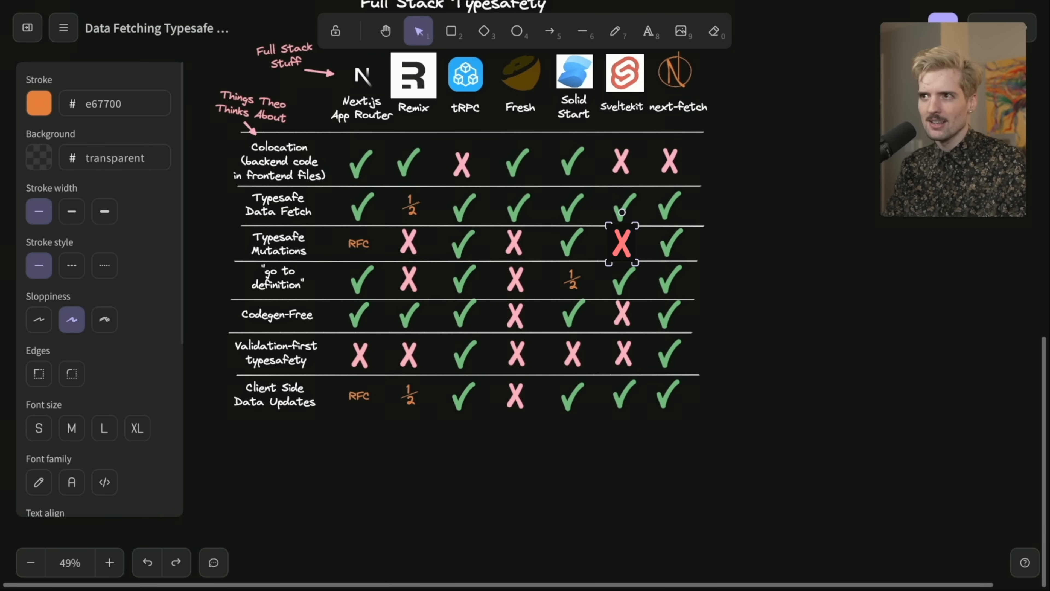
{"action": "left_click", "coordinate": [570, 243]}
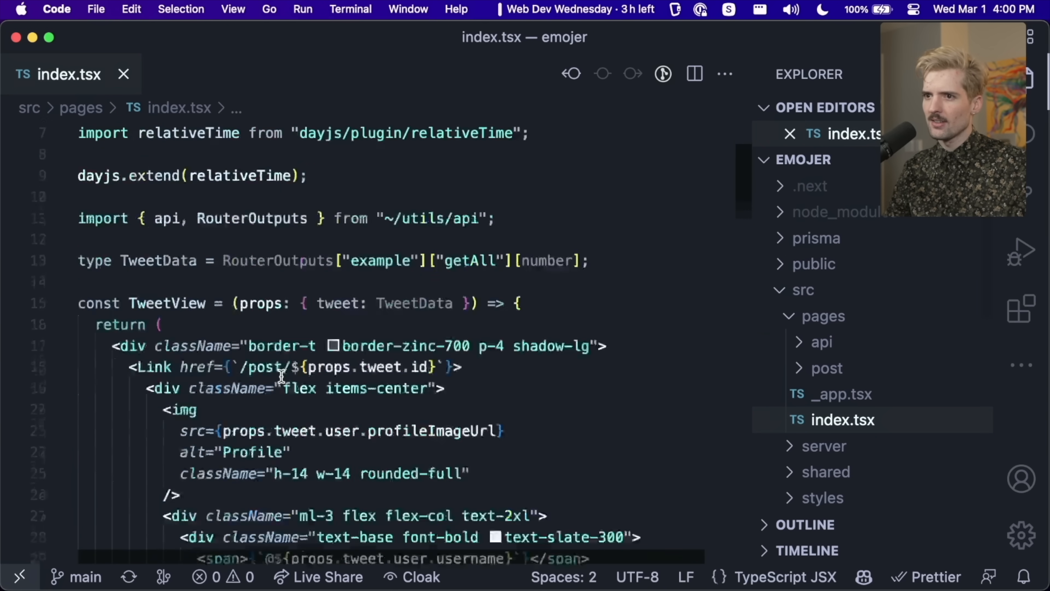
Step: Jump from index.tsx to the createPost definition in the example.ts router and compare the two files
{"action": "scroll", "scroll_direction": "down", "scroll_amount": 3}
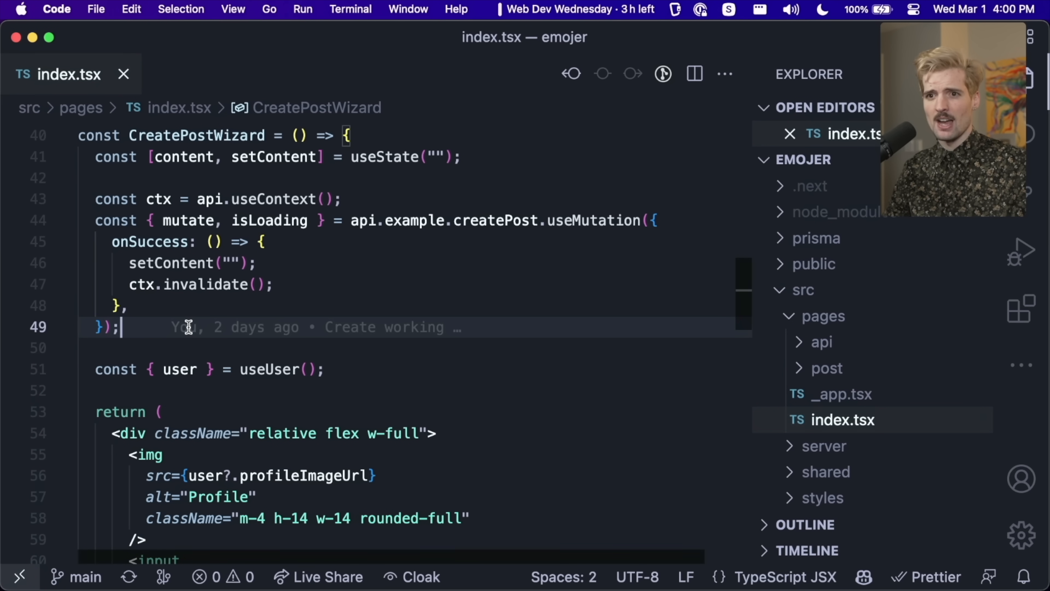
{"action": "mouse_move", "coordinate": [495, 220]}
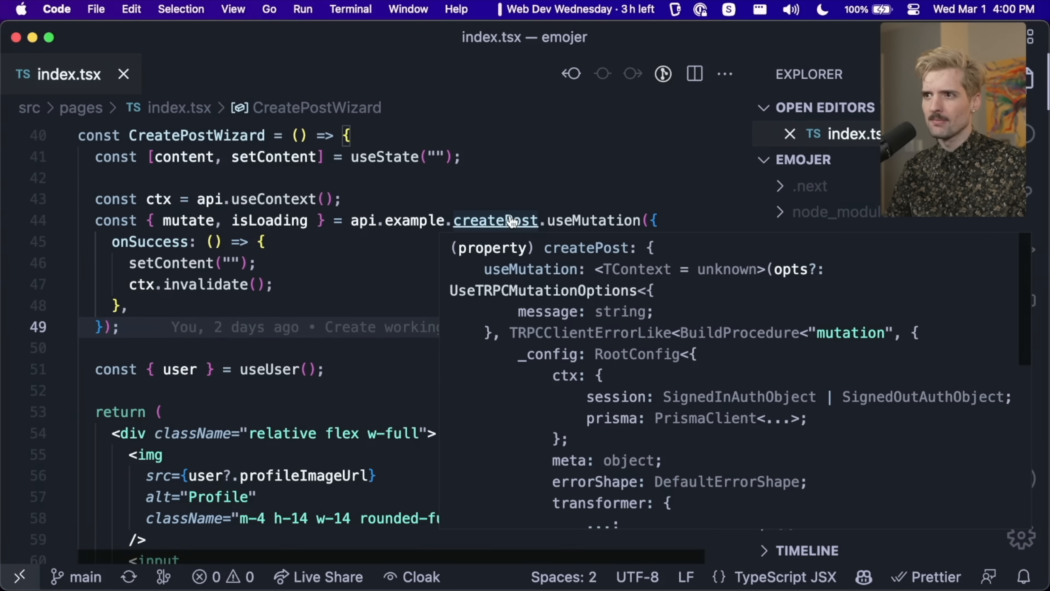
{"action": "left_click", "coordinate": [496, 220]}
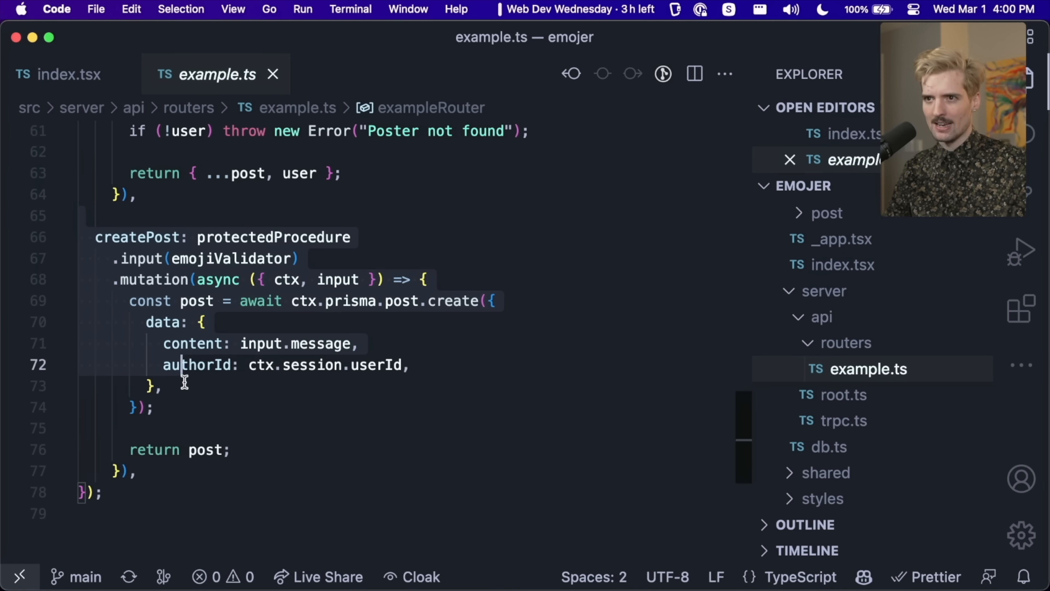
{"action": "left_click", "coordinate": [153, 407]}
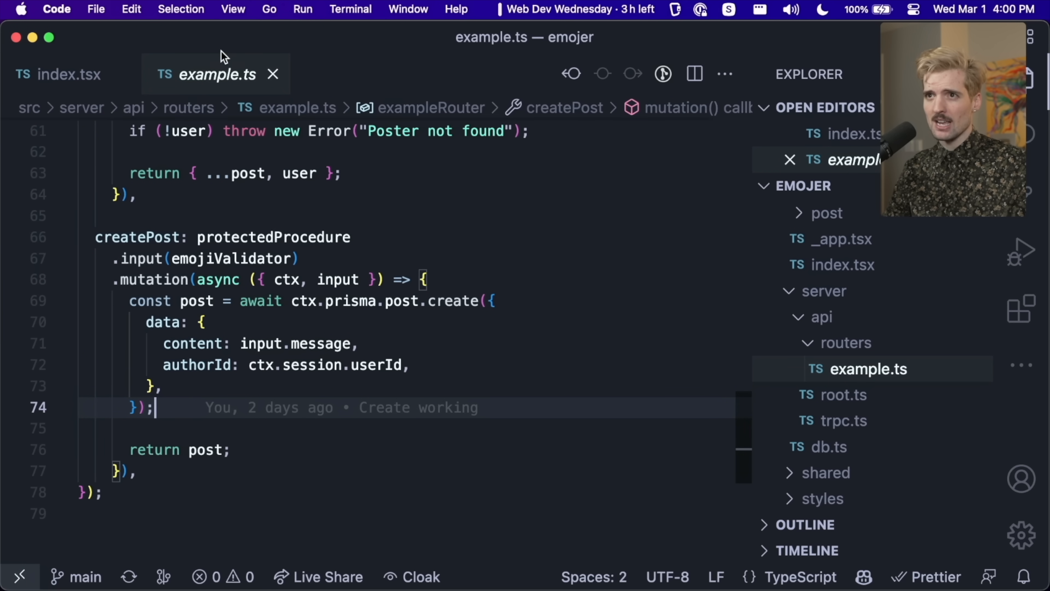
{"action": "mouse_move", "coordinate": [201, 91]}
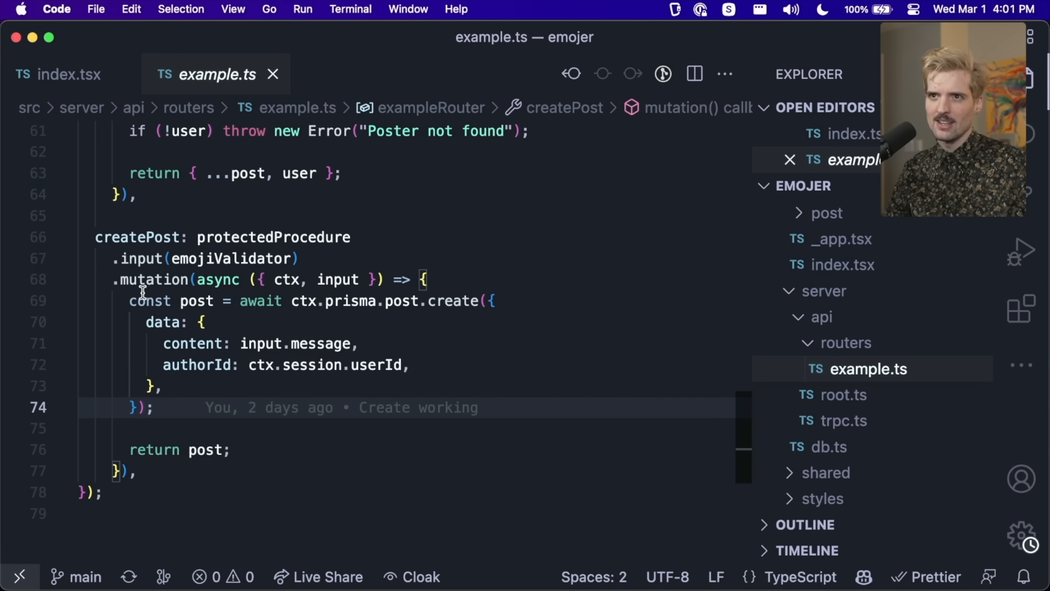
{"action": "left_click", "coordinate": [67, 74]}
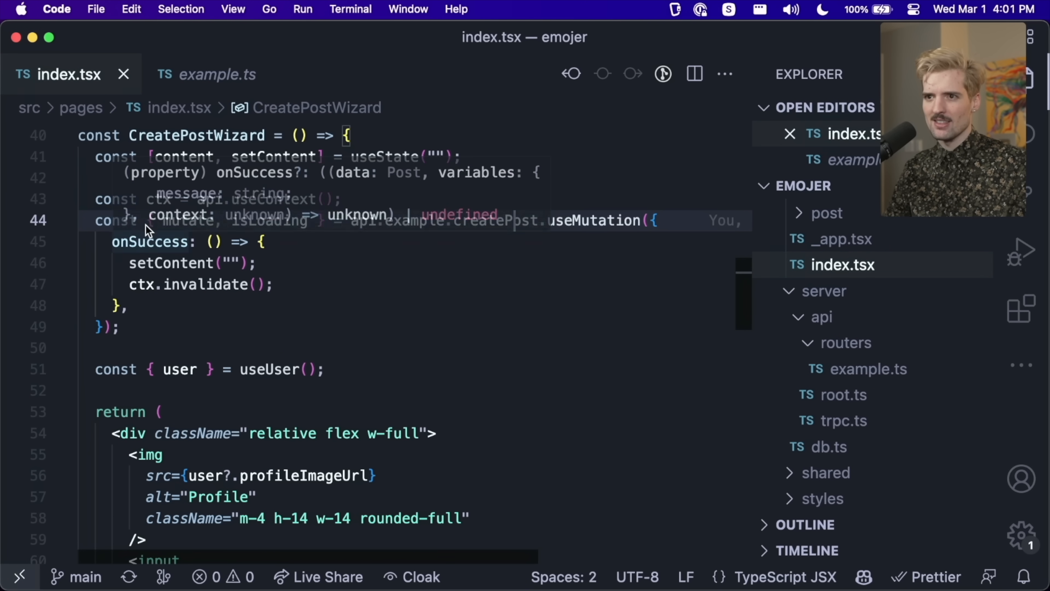
{"action": "scroll", "scroll_direction": "down", "scroll_amount": 3}
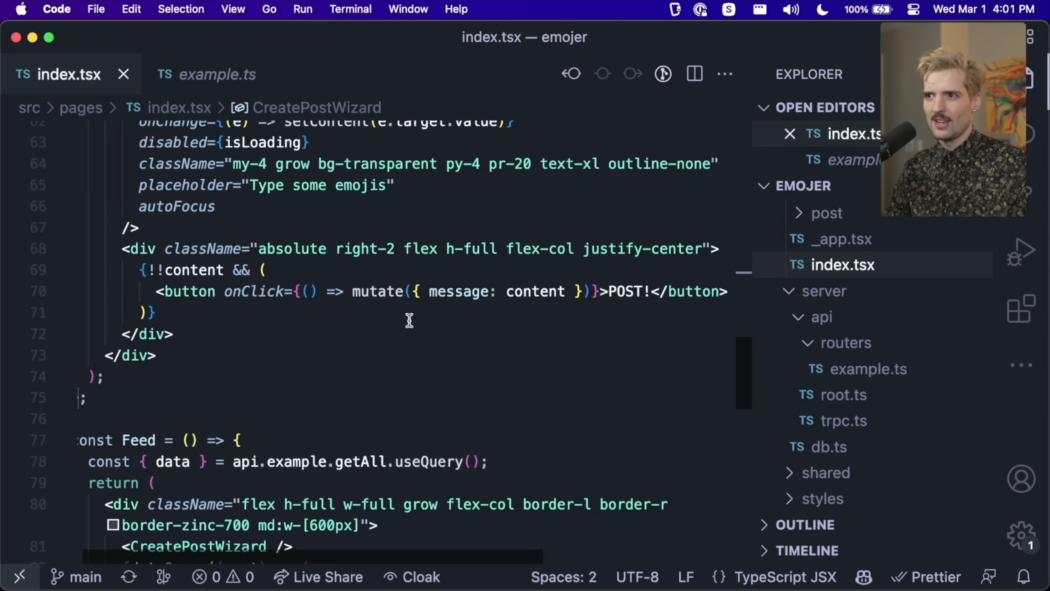
{"action": "mouse_move", "coordinate": [321, 143]}
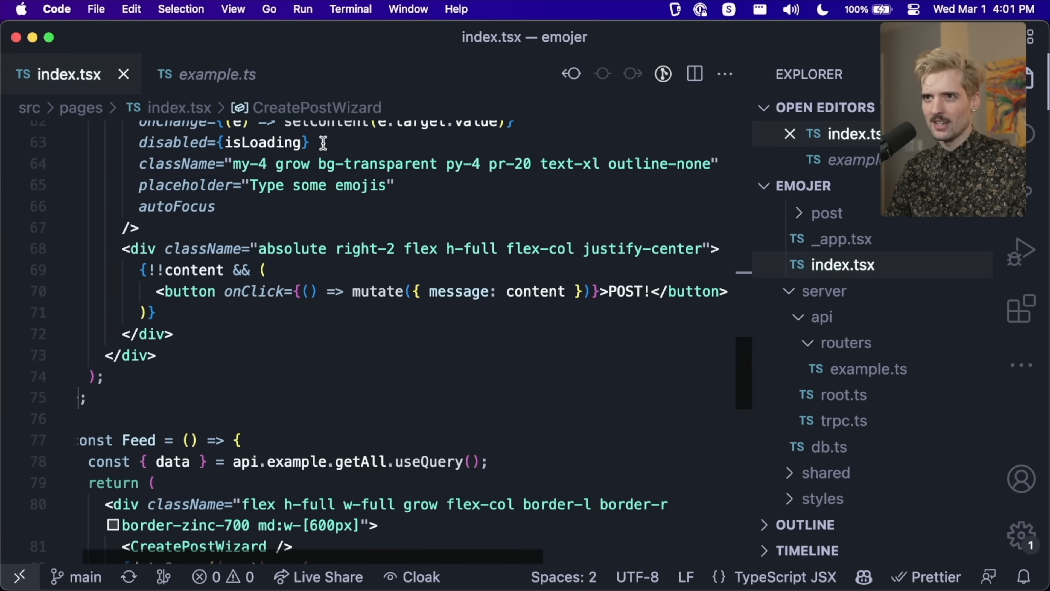
{"action": "left_click", "coordinate": [217, 73]}
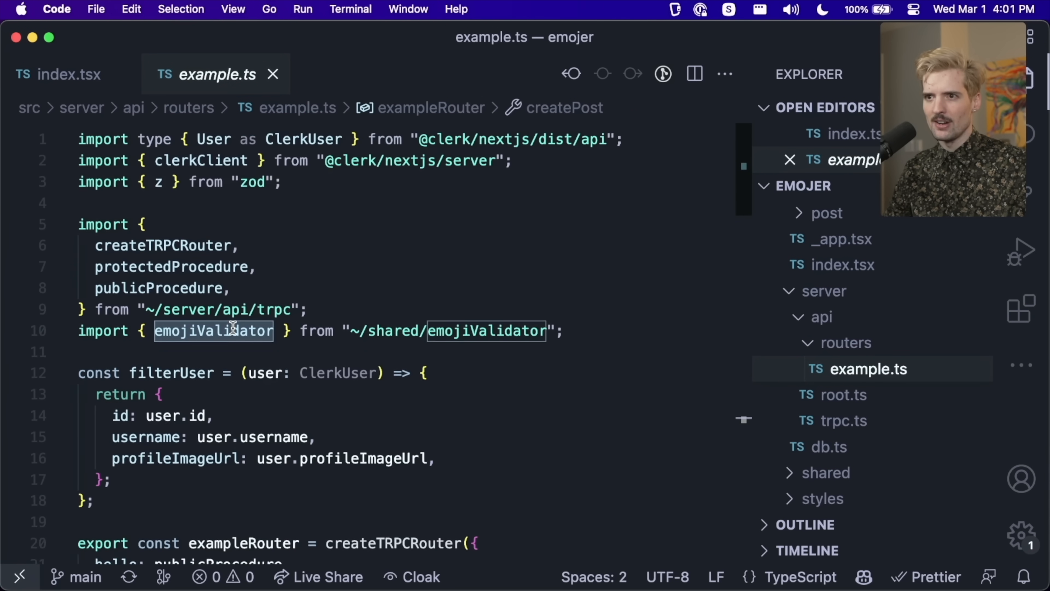
{"action": "scroll", "scroll_direction": "down", "scroll_amount": 3}
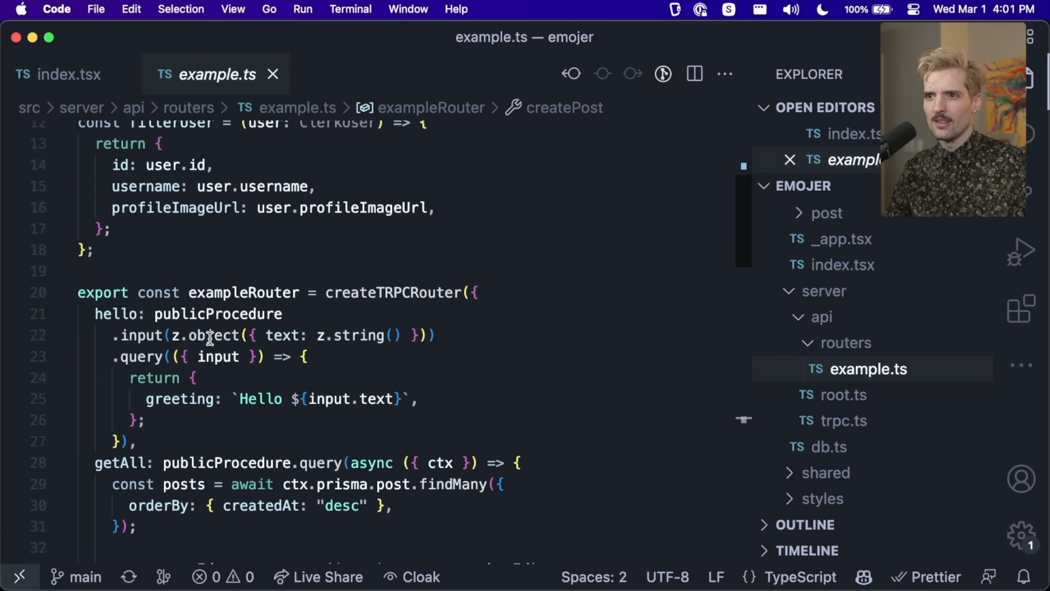
{"action": "scroll", "scroll_direction": "down", "scroll_amount": 3}
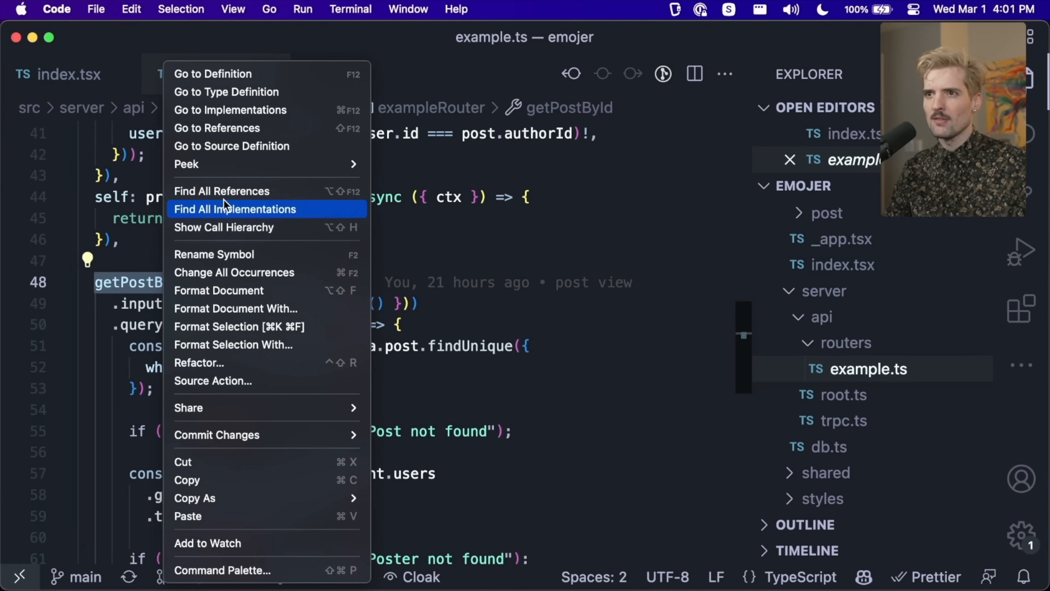
Step: List all references to getPostById, close index.tsx, and navigate to its definition in example.ts
{"action": "left_click", "coordinate": [234, 209]}
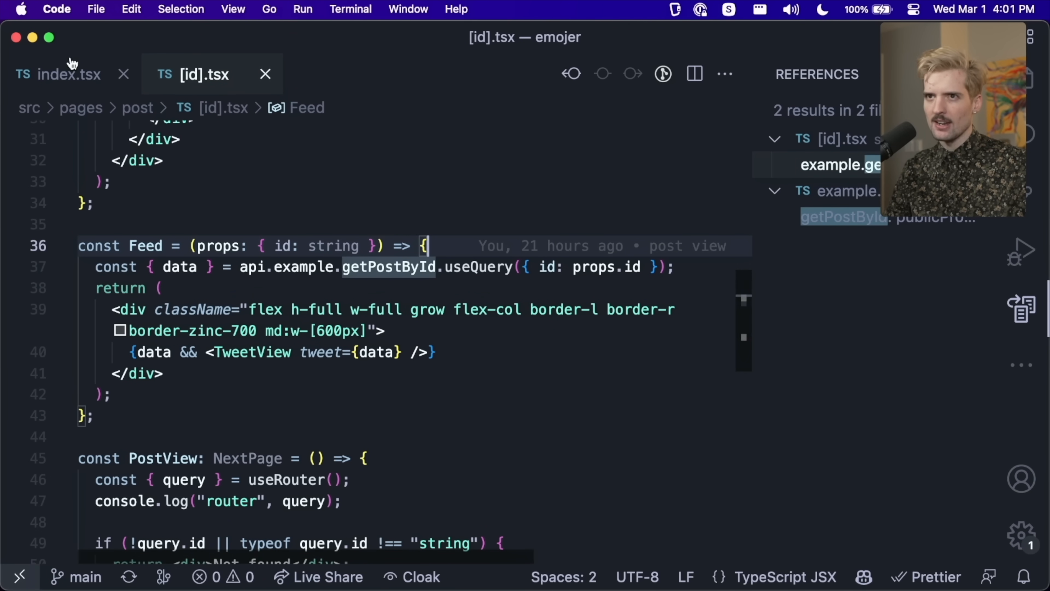
{"action": "left_click", "coordinate": [123, 74]}
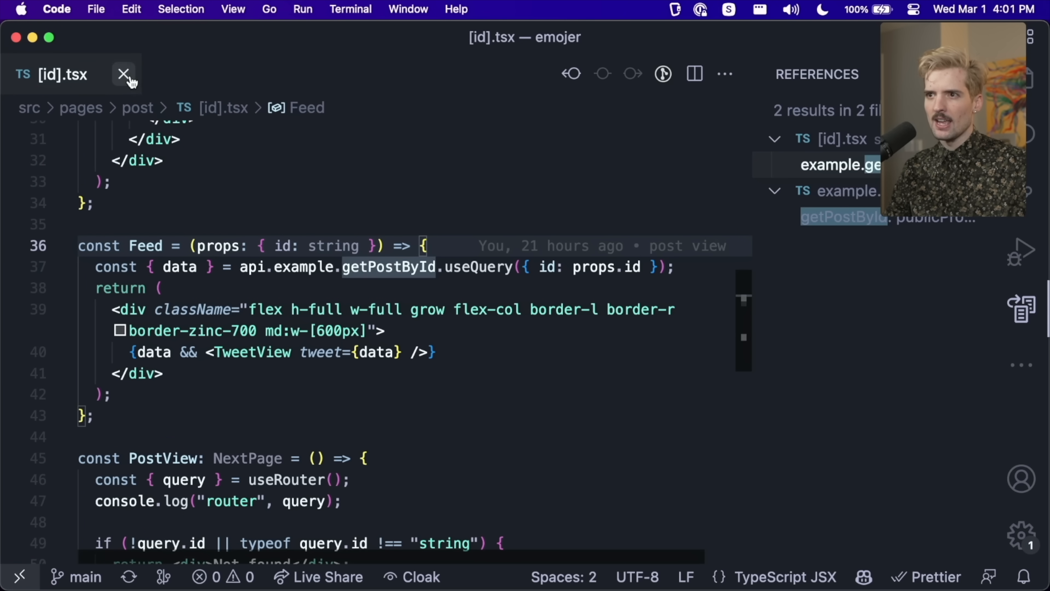
{"action": "left_click", "coordinate": [839, 165]}
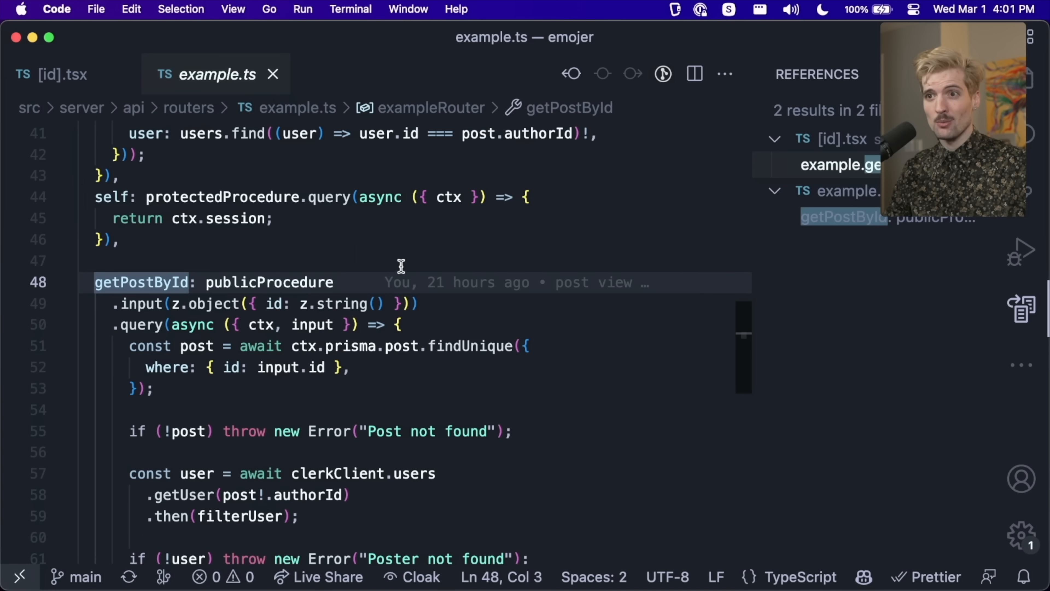
{"action": "scroll", "scroll_direction": "down", "scroll_amount": 3}
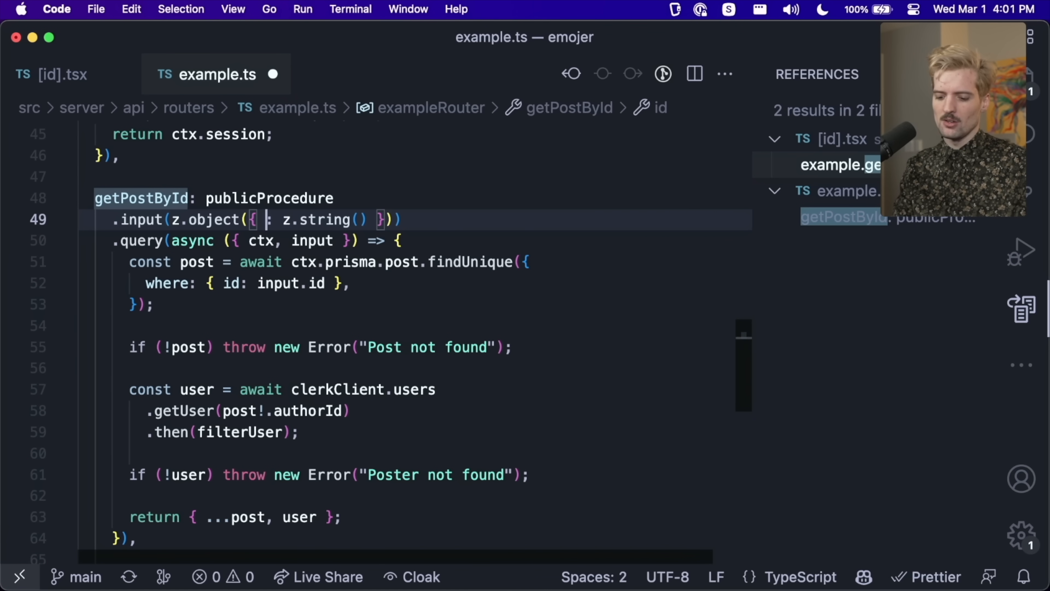
Step: Rename getPostById's input from id to slug to show the post page type error, then restore id
{"action": "type", "text": "slug"}
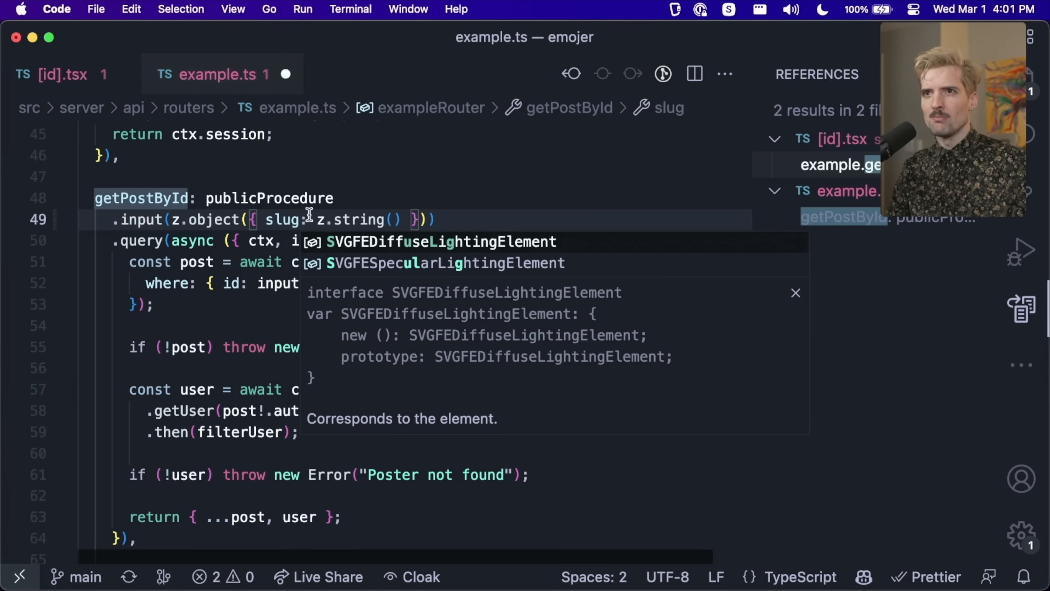
{"action": "left_click", "coordinate": [50, 73]}
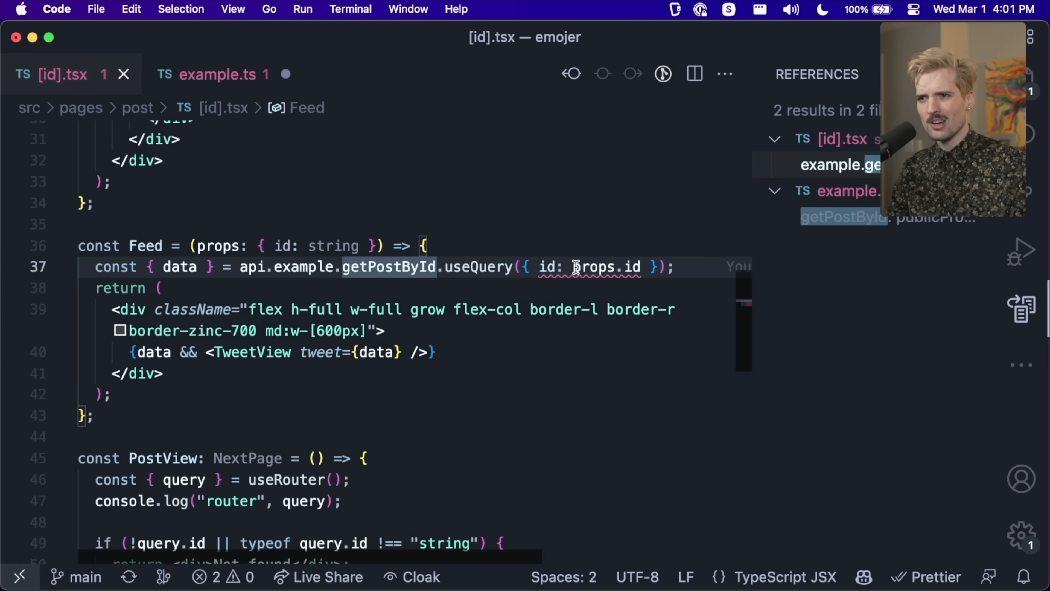
{"action": "mouse_move", "coordinate": [551, 266]}
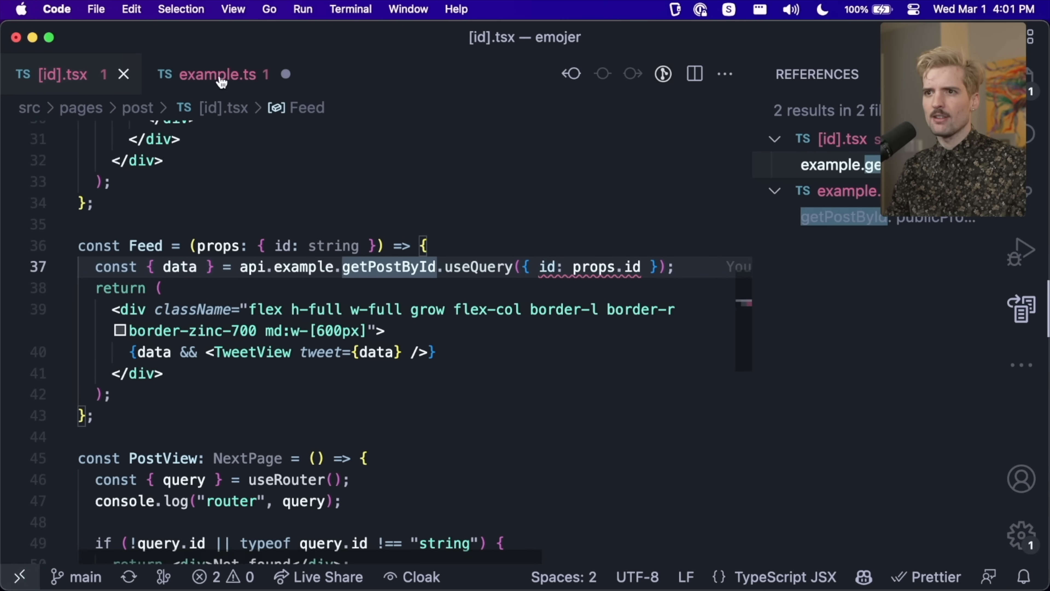
{"action": "left_click", "coordinate": [214, 74]}
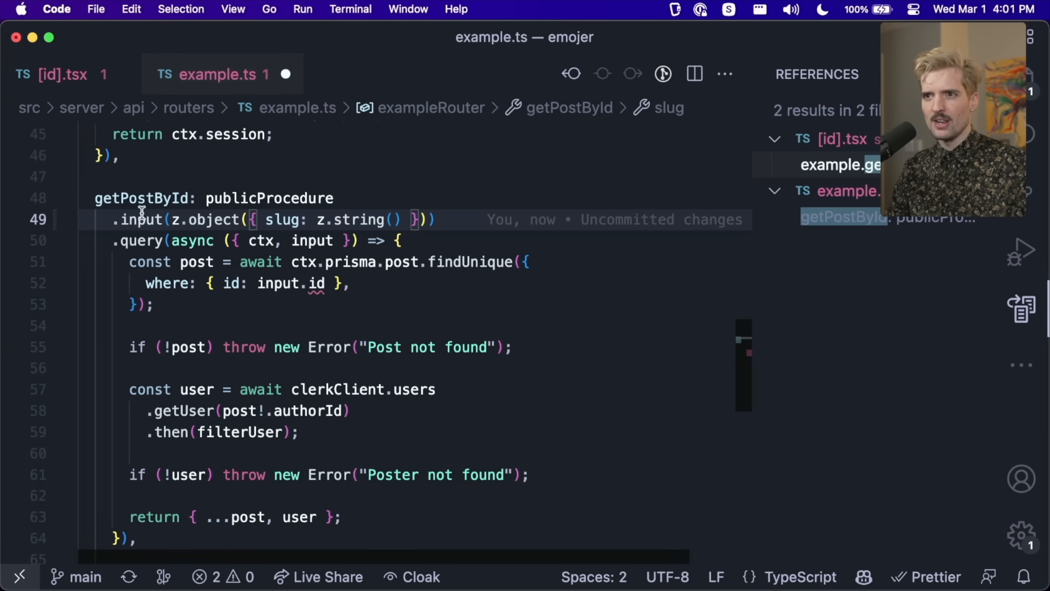
{"action": "type", "text": "id"}
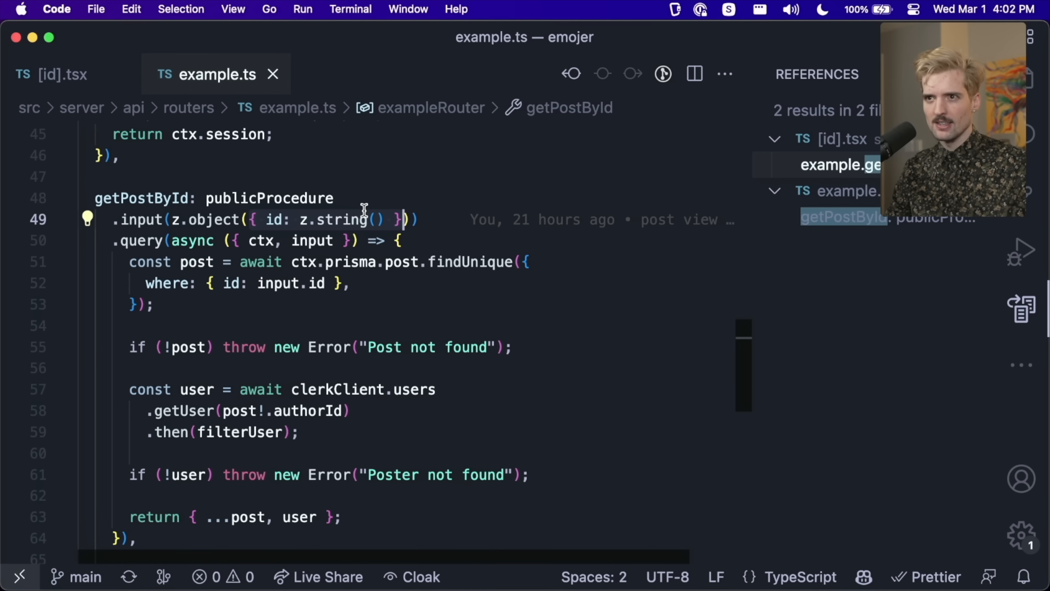
{"action": "left_click", "coordinate": [54, 74]}
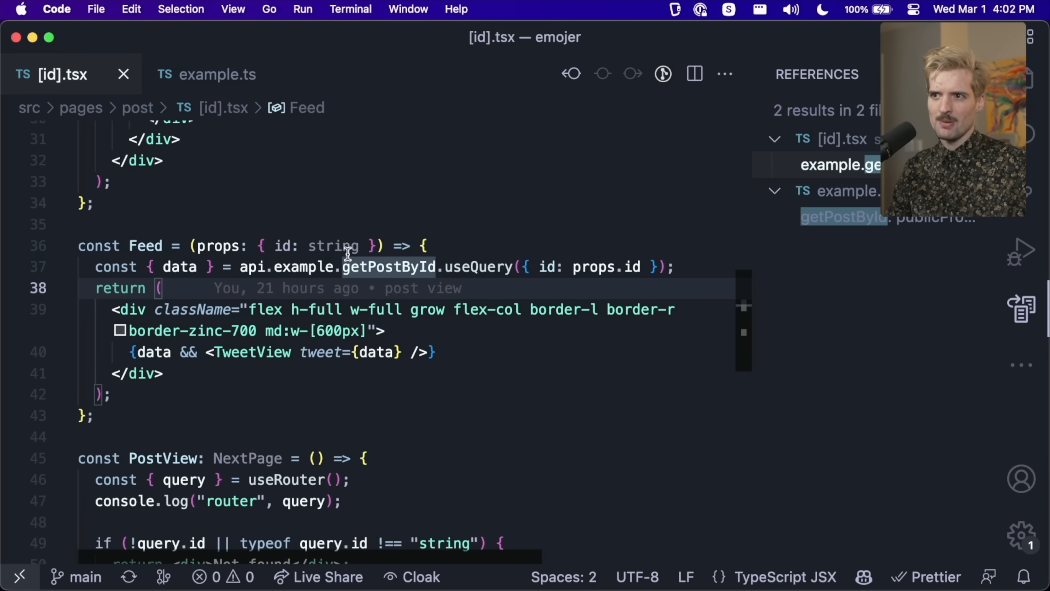
{"action": "mouse_move", "coordinate": [99, 209]}
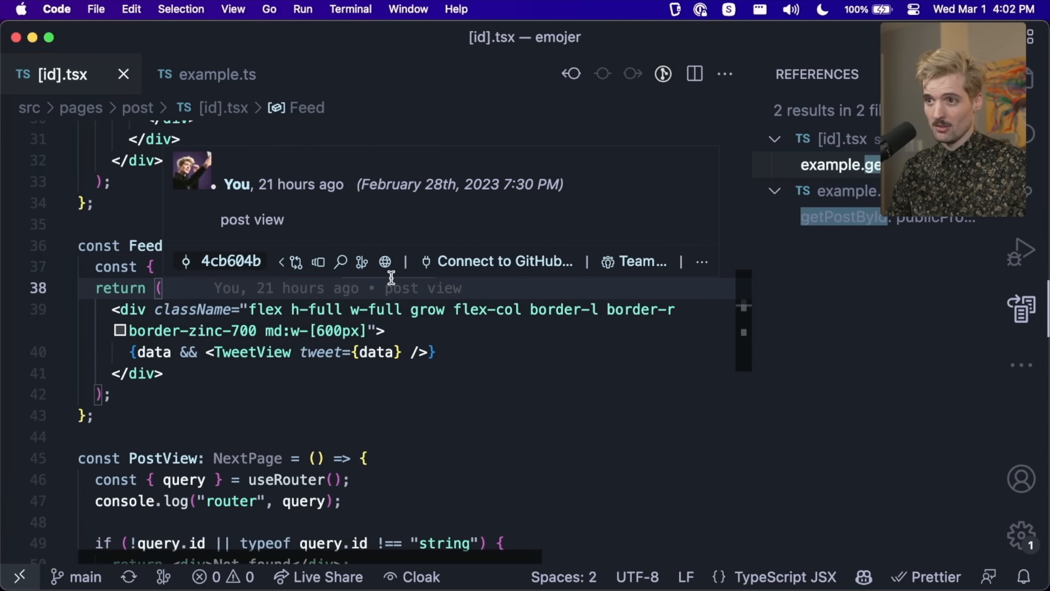
{"action": "left_click", "coordinate": [216, 74]}
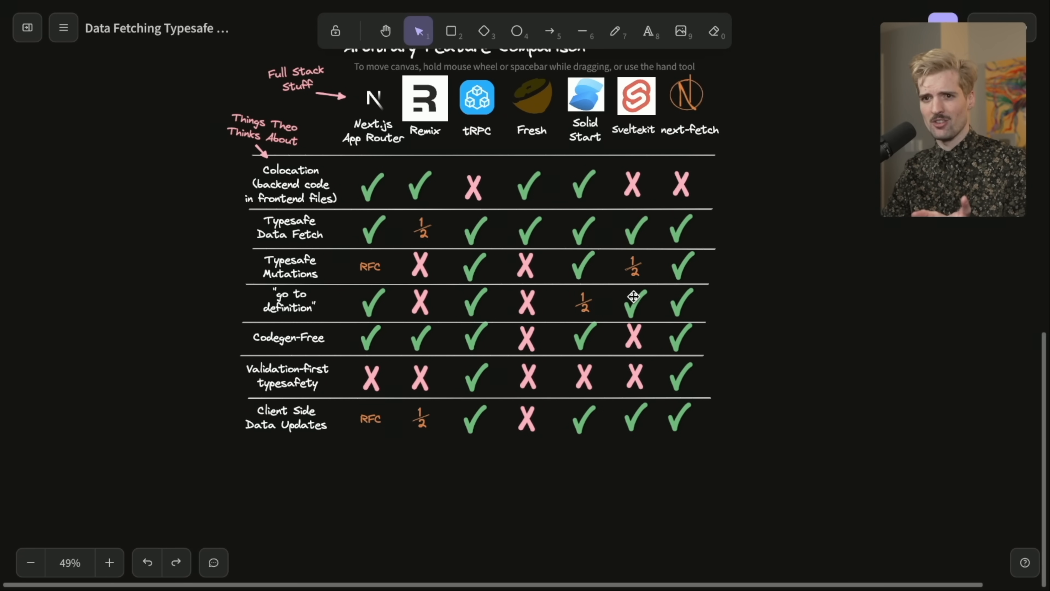
{"action": "left_click", "coordinate": [632, 301]}
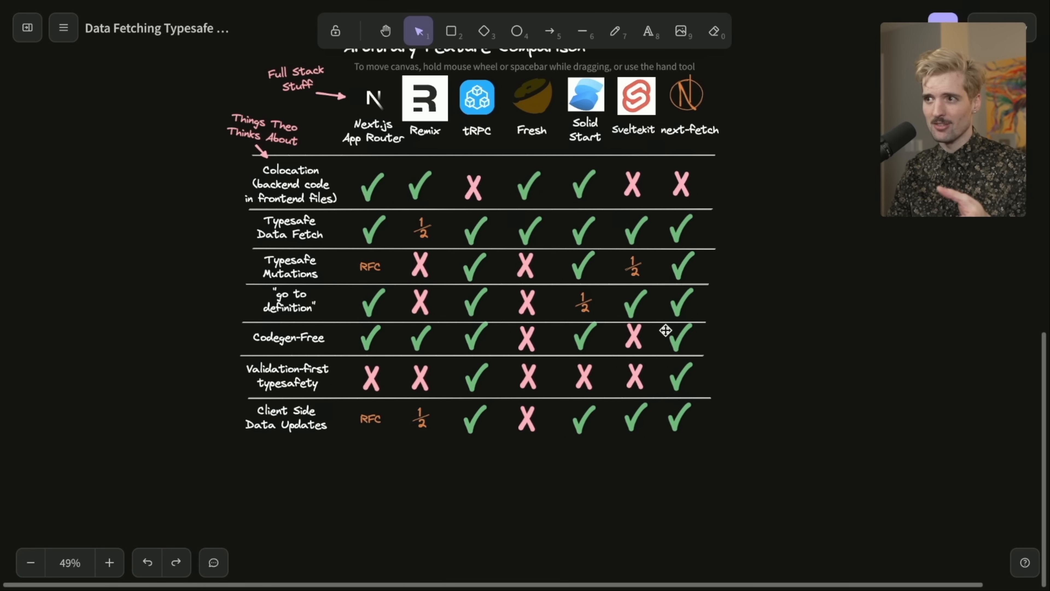
{"action": "mouse_move", "coordinate": [630, 302]}
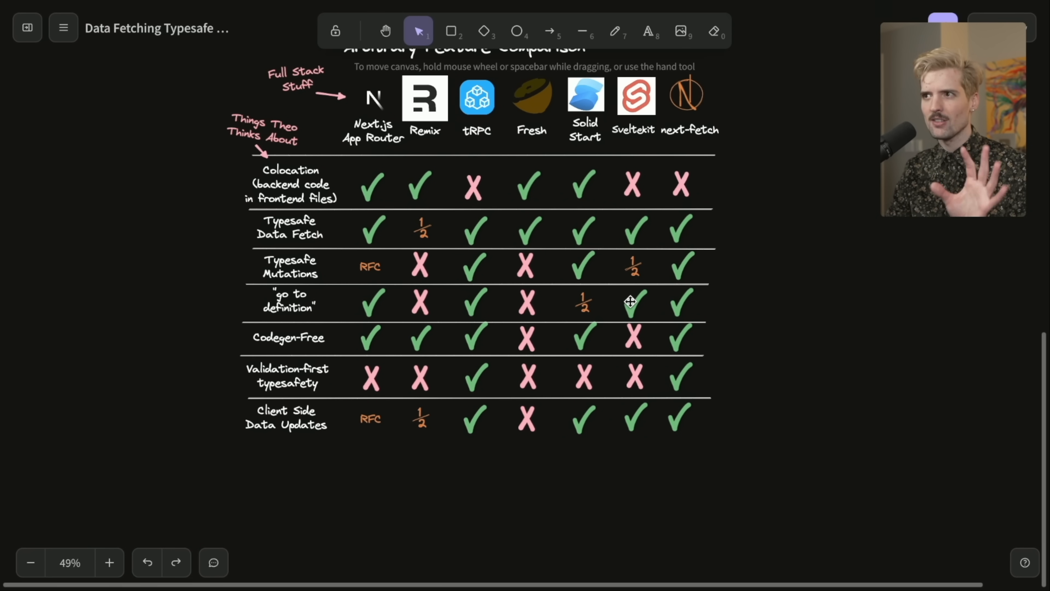
{"action": "mouse_move", "coordinate": [663, 306]}
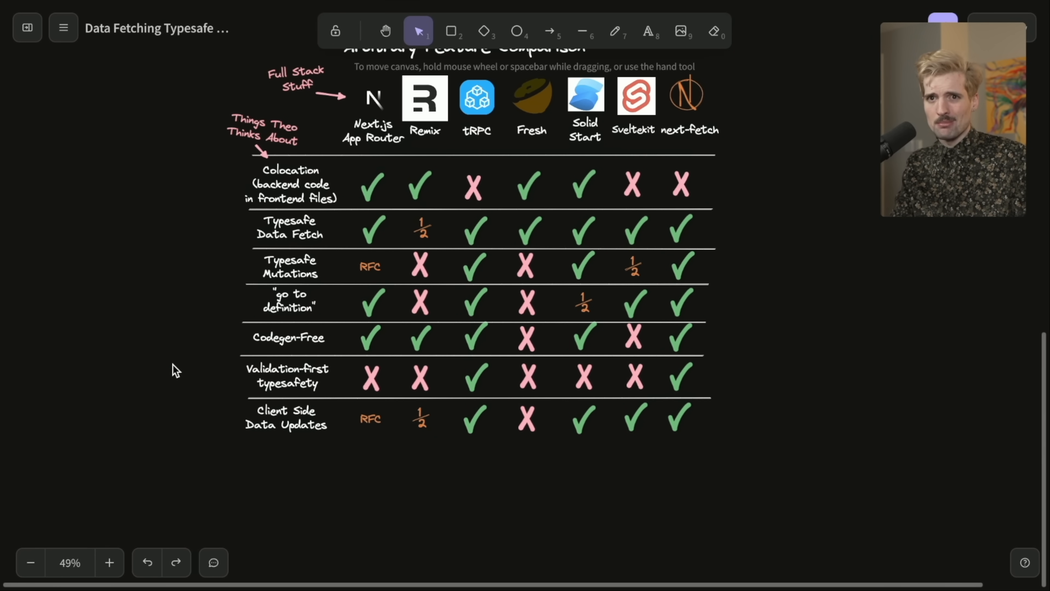
{"action": "mouse_move", "coordinate": [254, 347]}
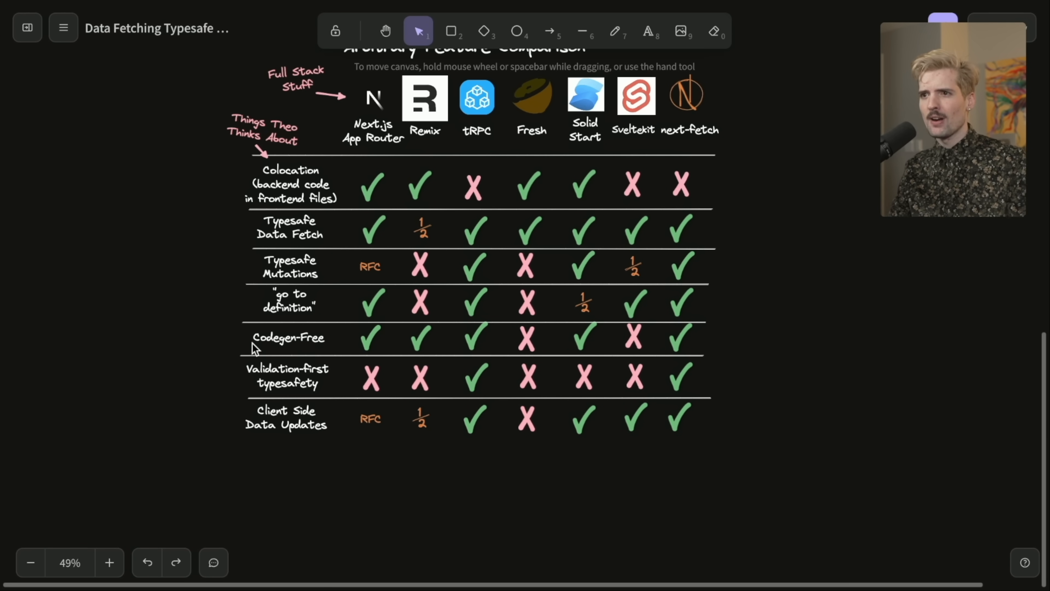
{"action": "left_click", "coordinate": [526, 338]}
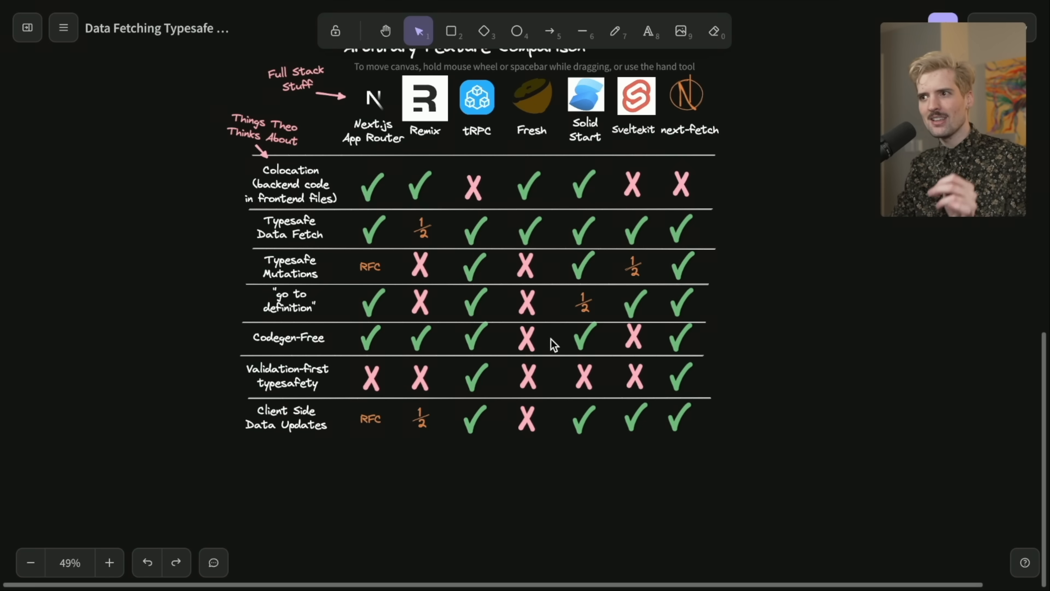
{"action": "mouse_move", "coordinate": [647, 342]}
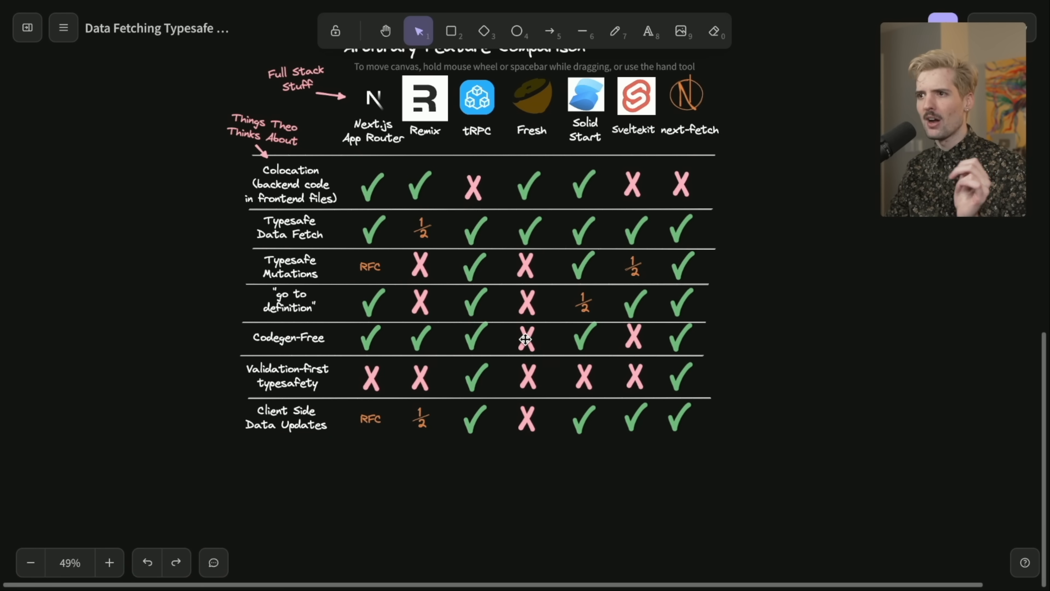
{"action": "mouse_move", "coordinate": [762, 352]}
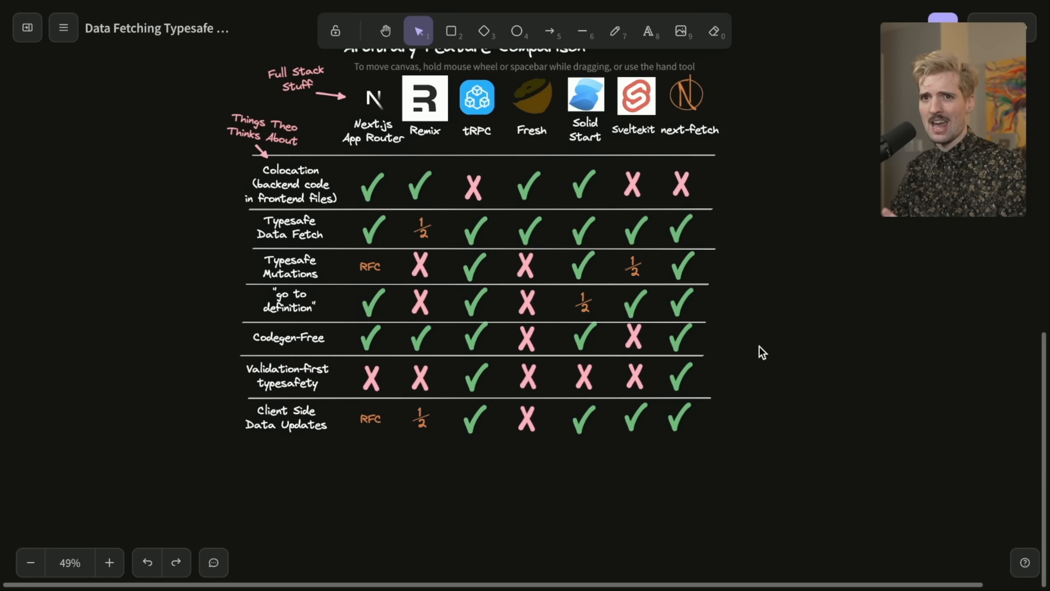
{"action": "scroll", "scroll_direction": "down", "scroll_amount": 3}
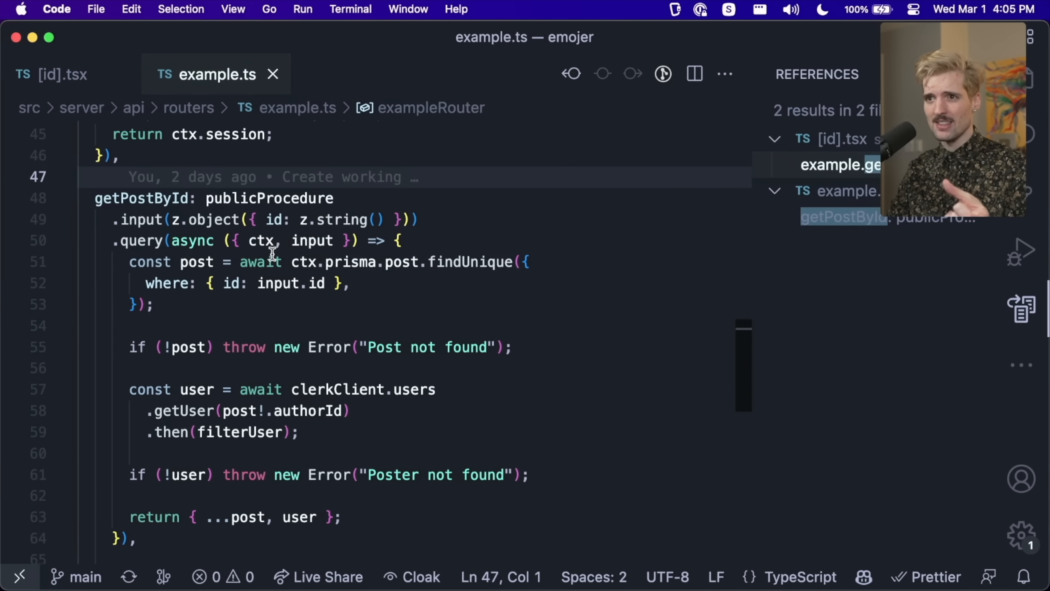
{"action": "mouse_move", "coordinate": [248, 202]}
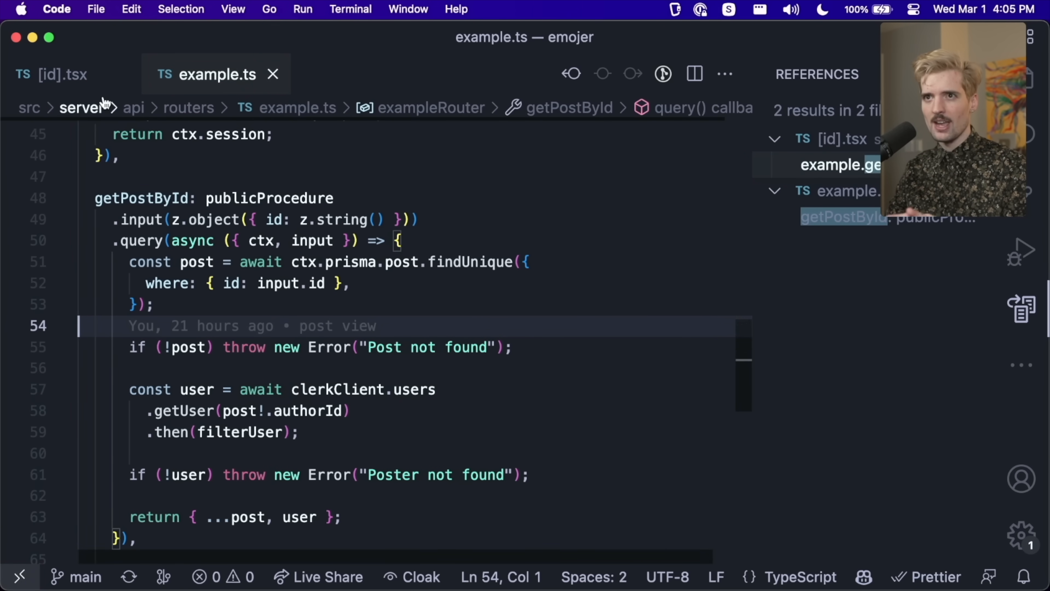
Step: After checking the [id].tsx caller, add .min(4) to getPostById's id string validator in example.ts
{"action": "left_click", "coordinate": [50, 73]}
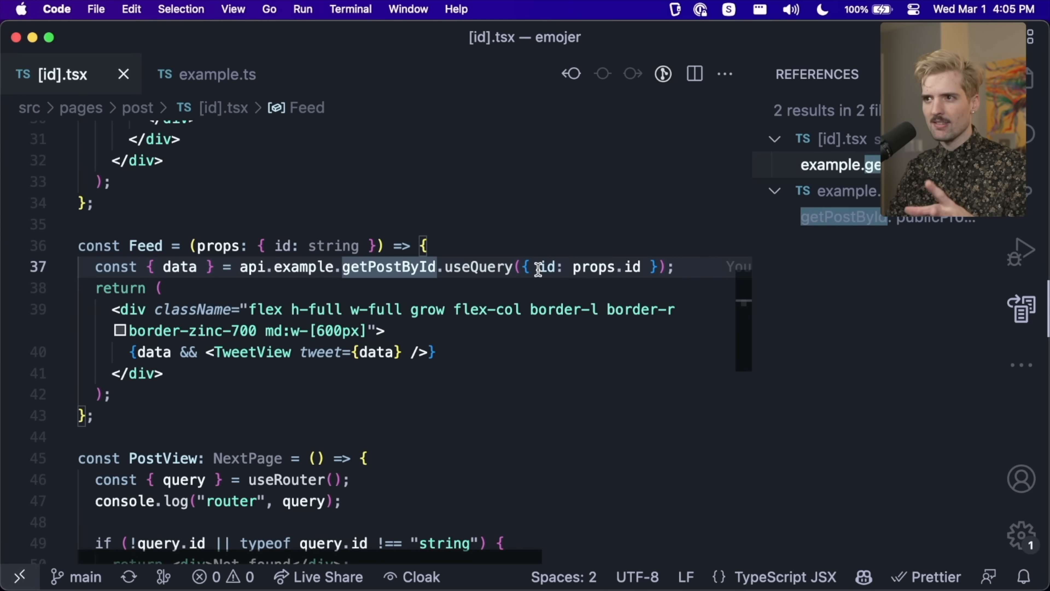
{"action": "left_click", "coordinate": [217, 74]}
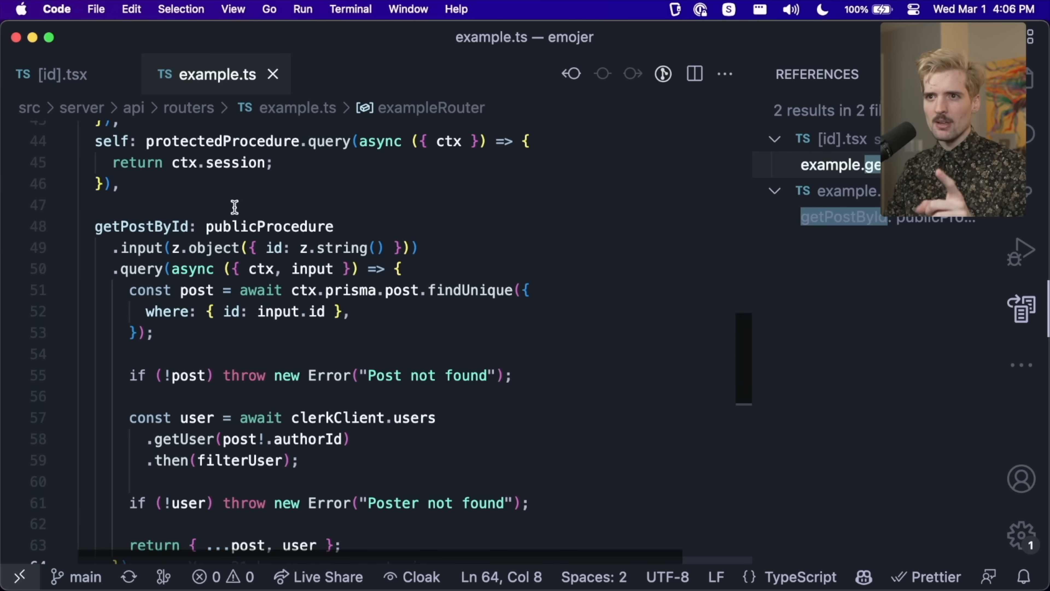
{"action": "mouse_move", "coordinate": [114, 250]}
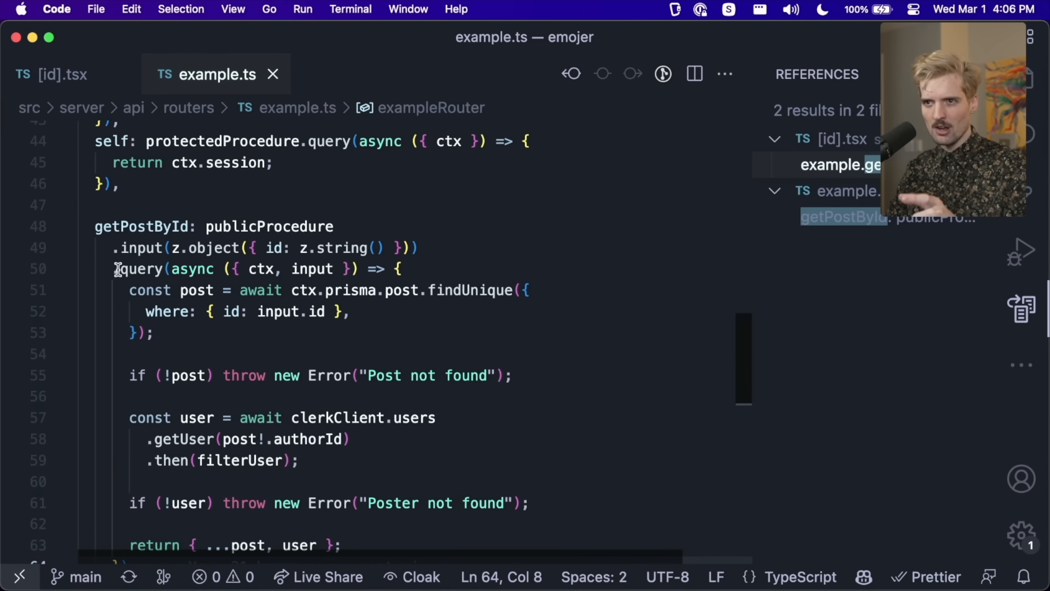
{"action": "scroll", "scroll_direction": "down", "scroll_amount": 3}
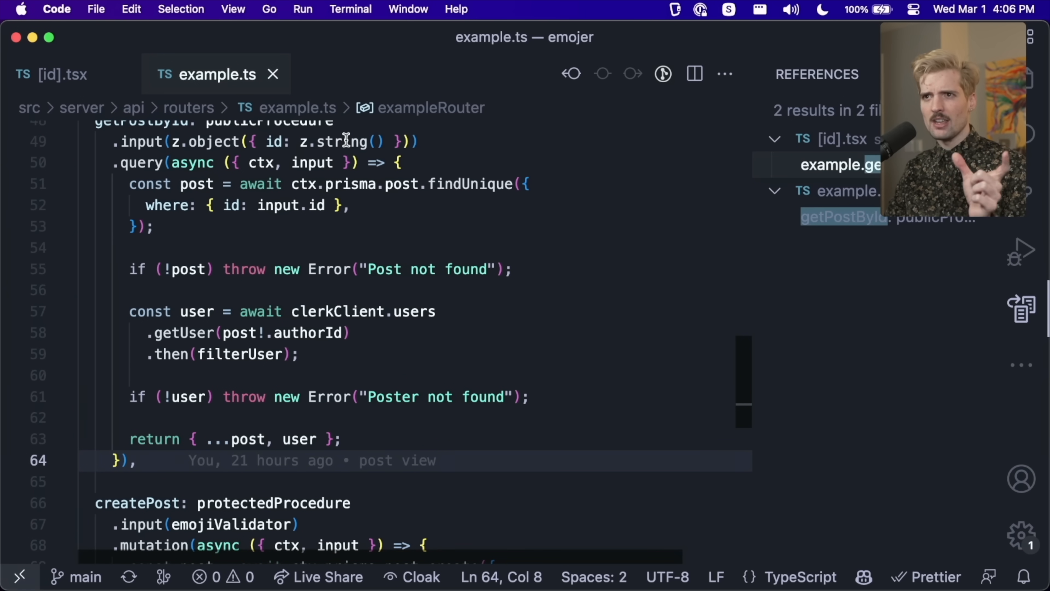
{"action": "left_click", "coordinate": [381, 141]}
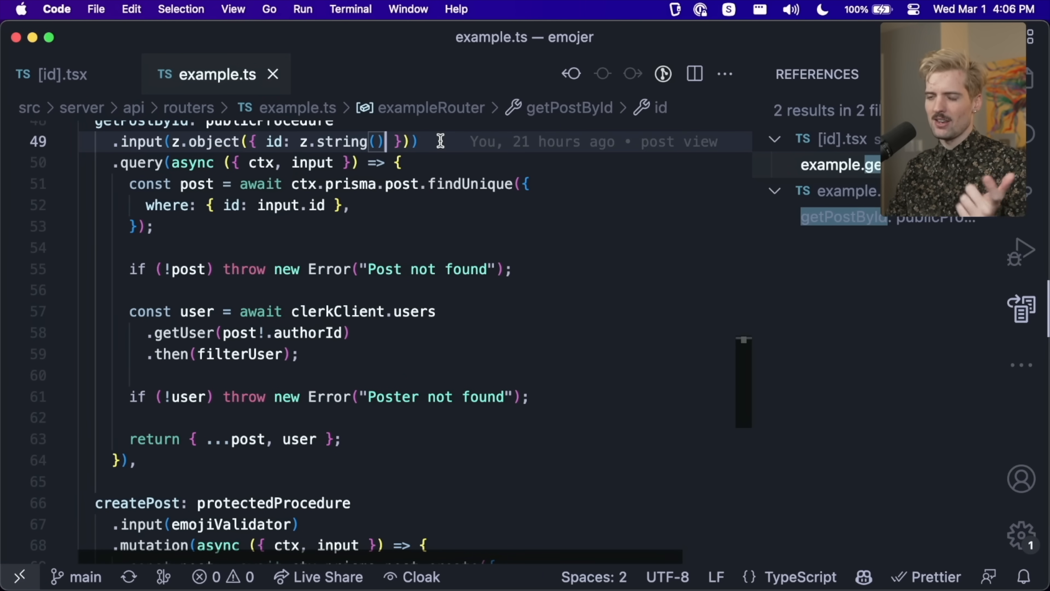
{"action": "type", "text": ".min("}
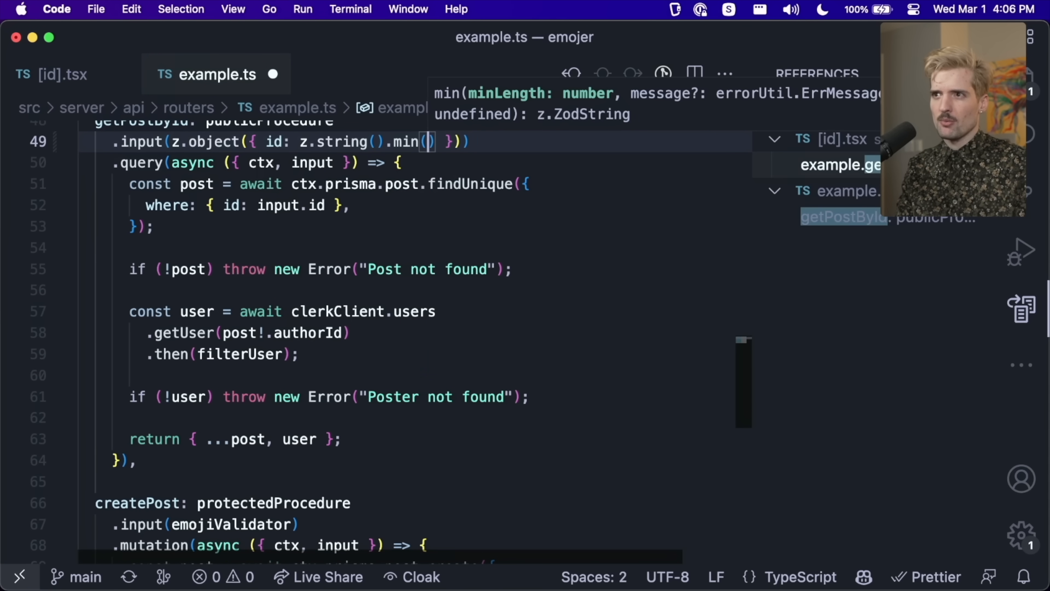
{"action": "type", "text": "4"}
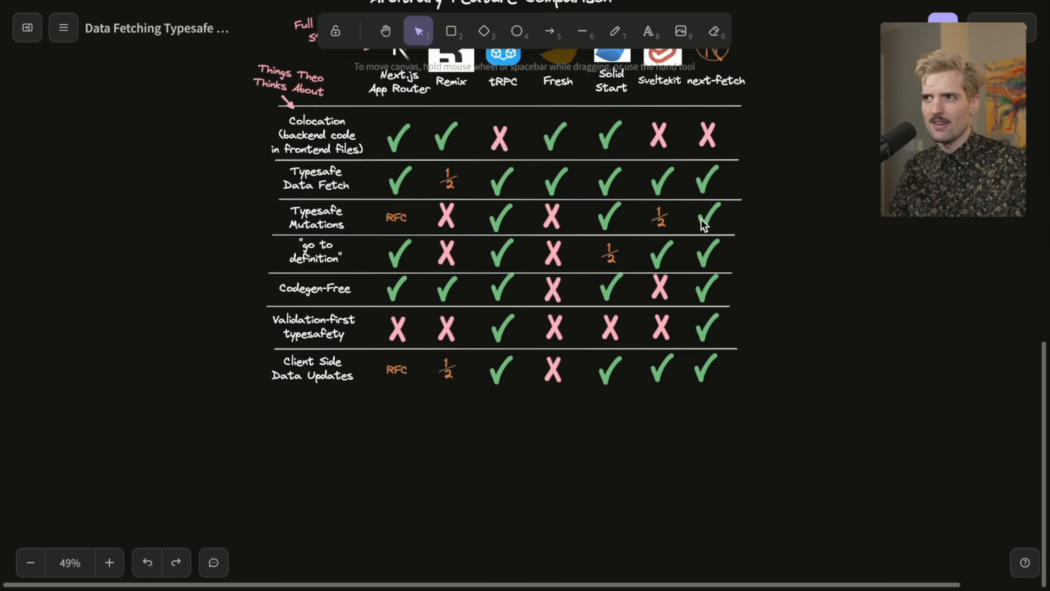
{"action": "scroll", "scroll_direction": "down", "scroll_amount": 3}
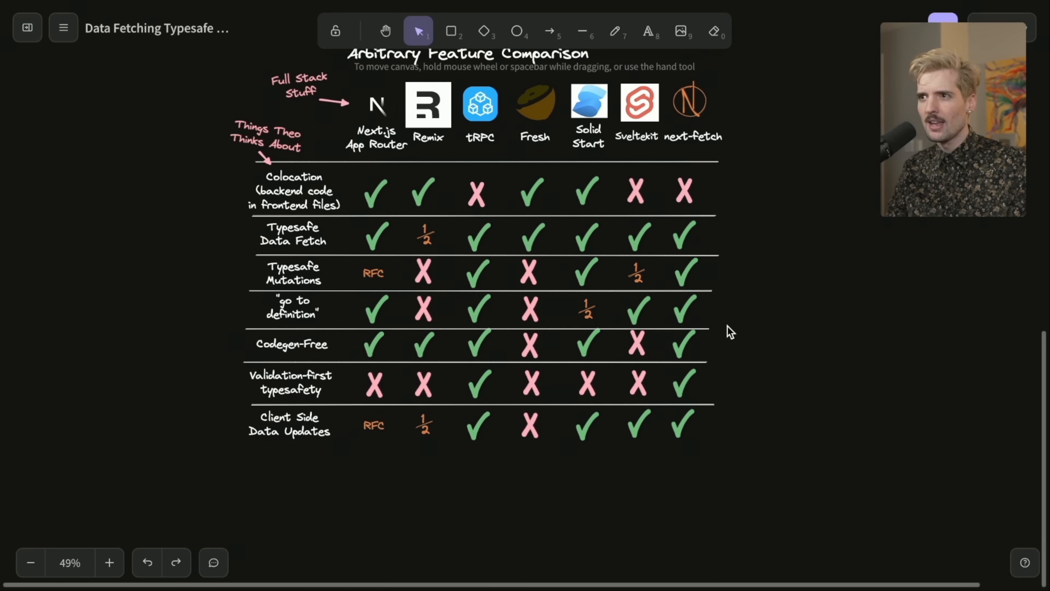
{"action": "mouse_move", "coordinate": [711, 361]}
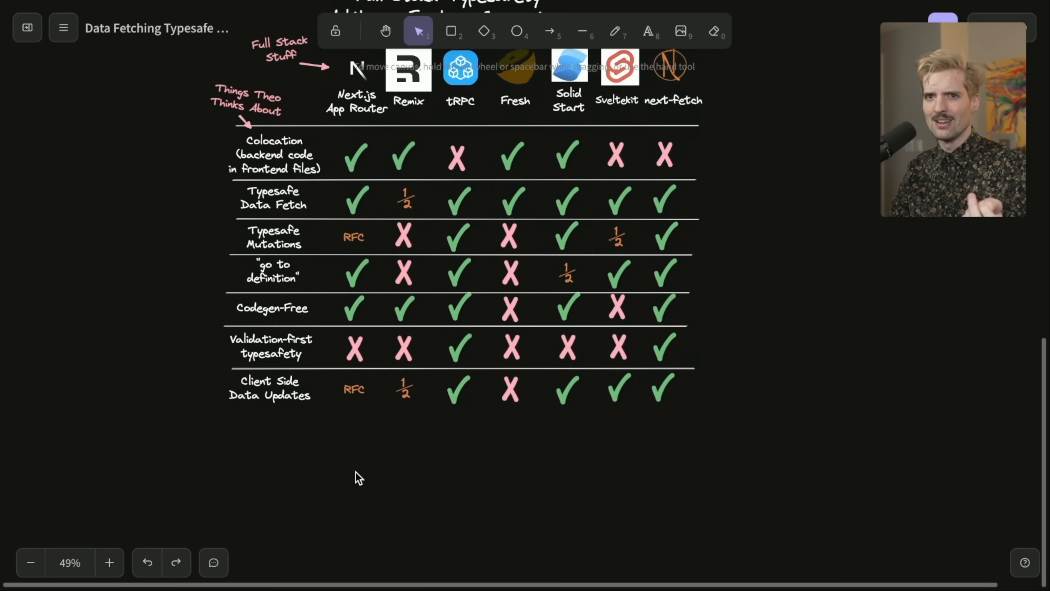
{"action": "scroll", "scroll_direction": "down", "scroll_amount": 3}
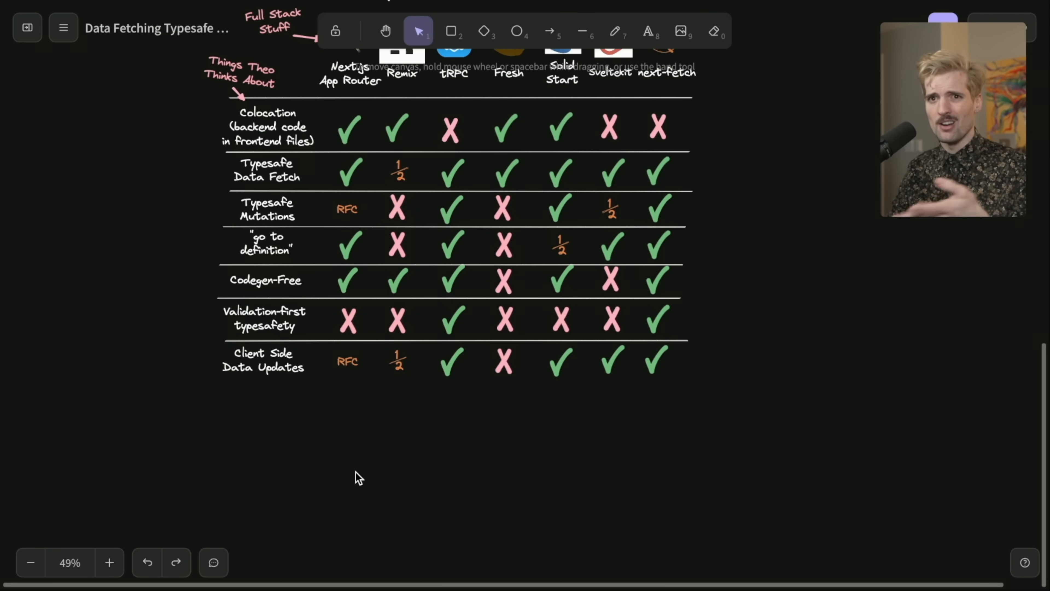
{"action": "mouse_move", "coordinate": [225, 394]}
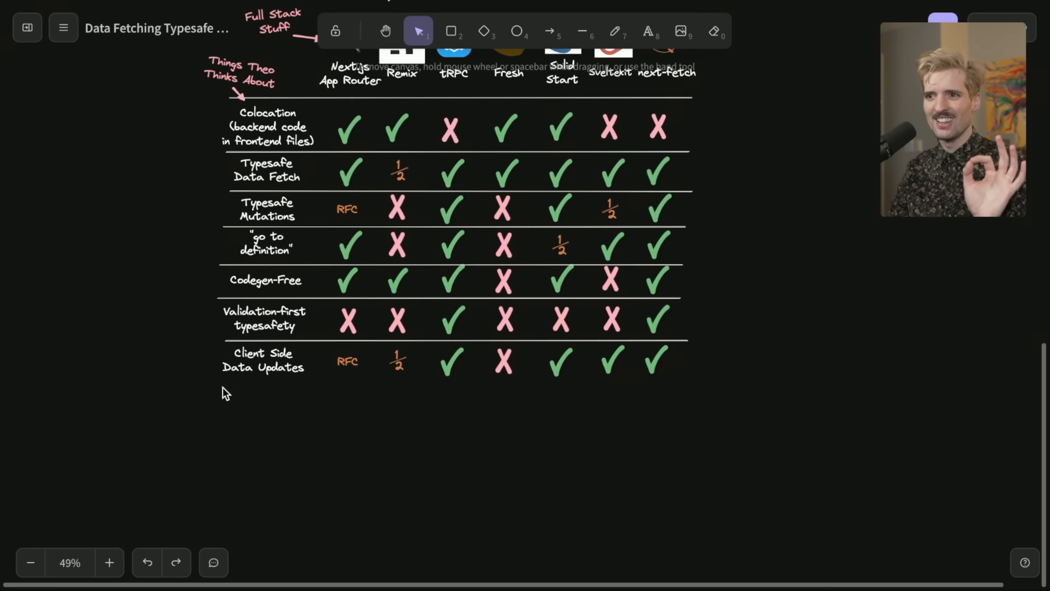
{"action": "mouse_move", "coordinate": [479, 426]}
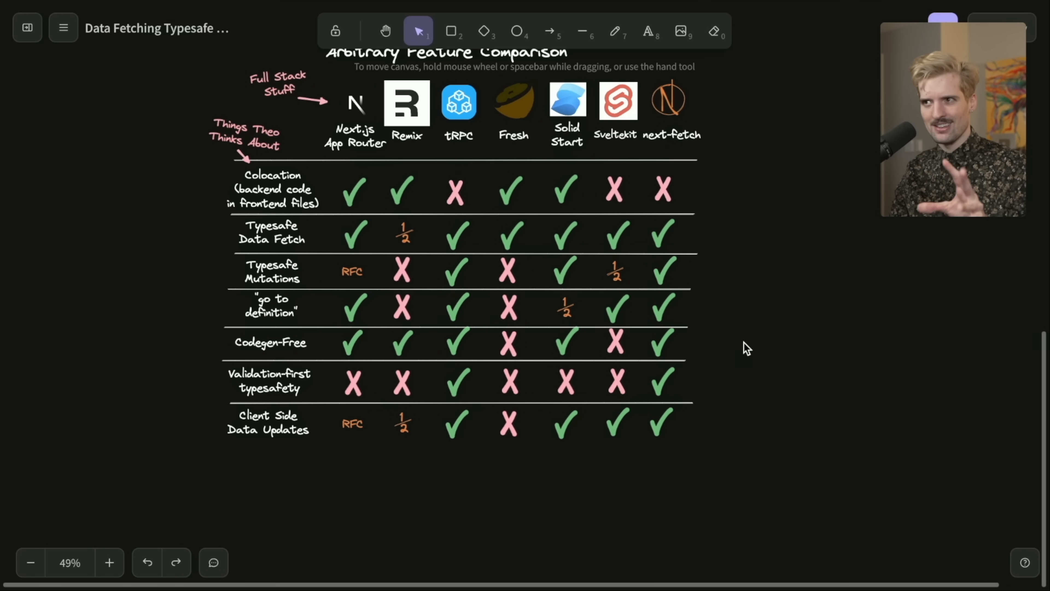
{"action": "left_click", "coordinate": [566, 421]}
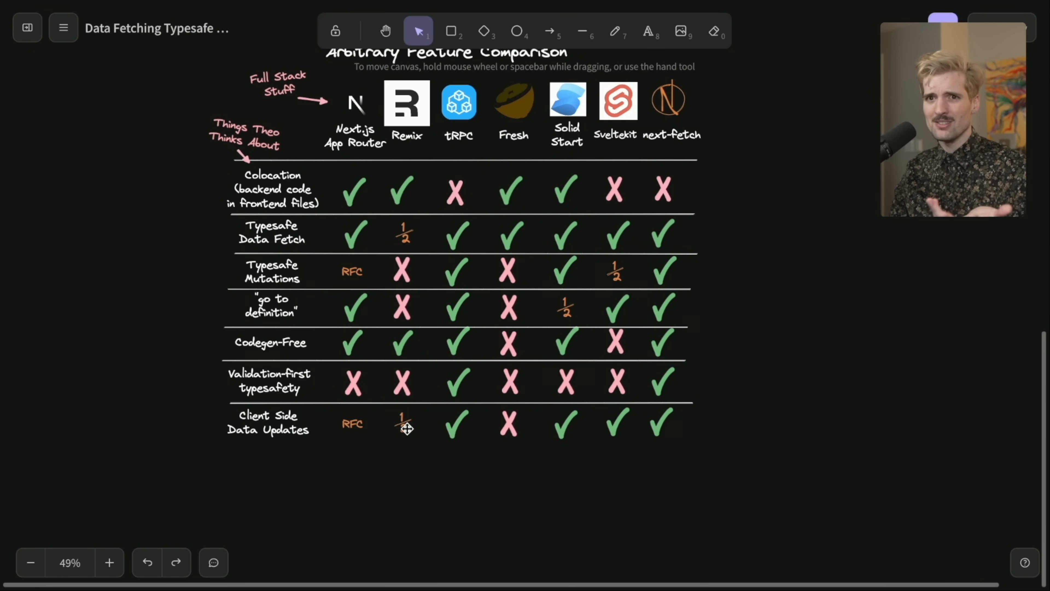
{"action": "mouse_move", "coordinate": [353, 419]}
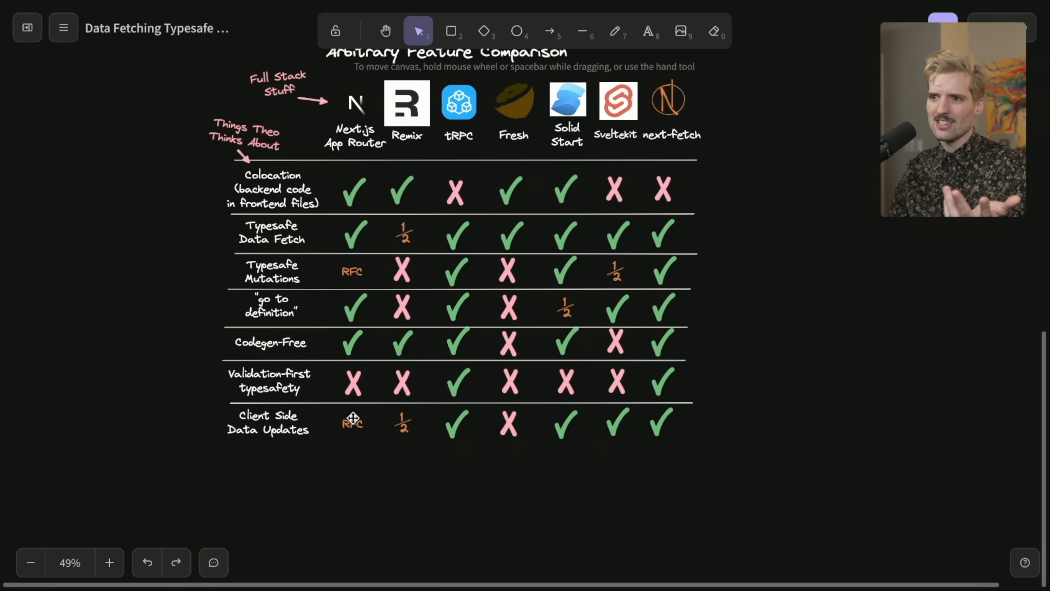